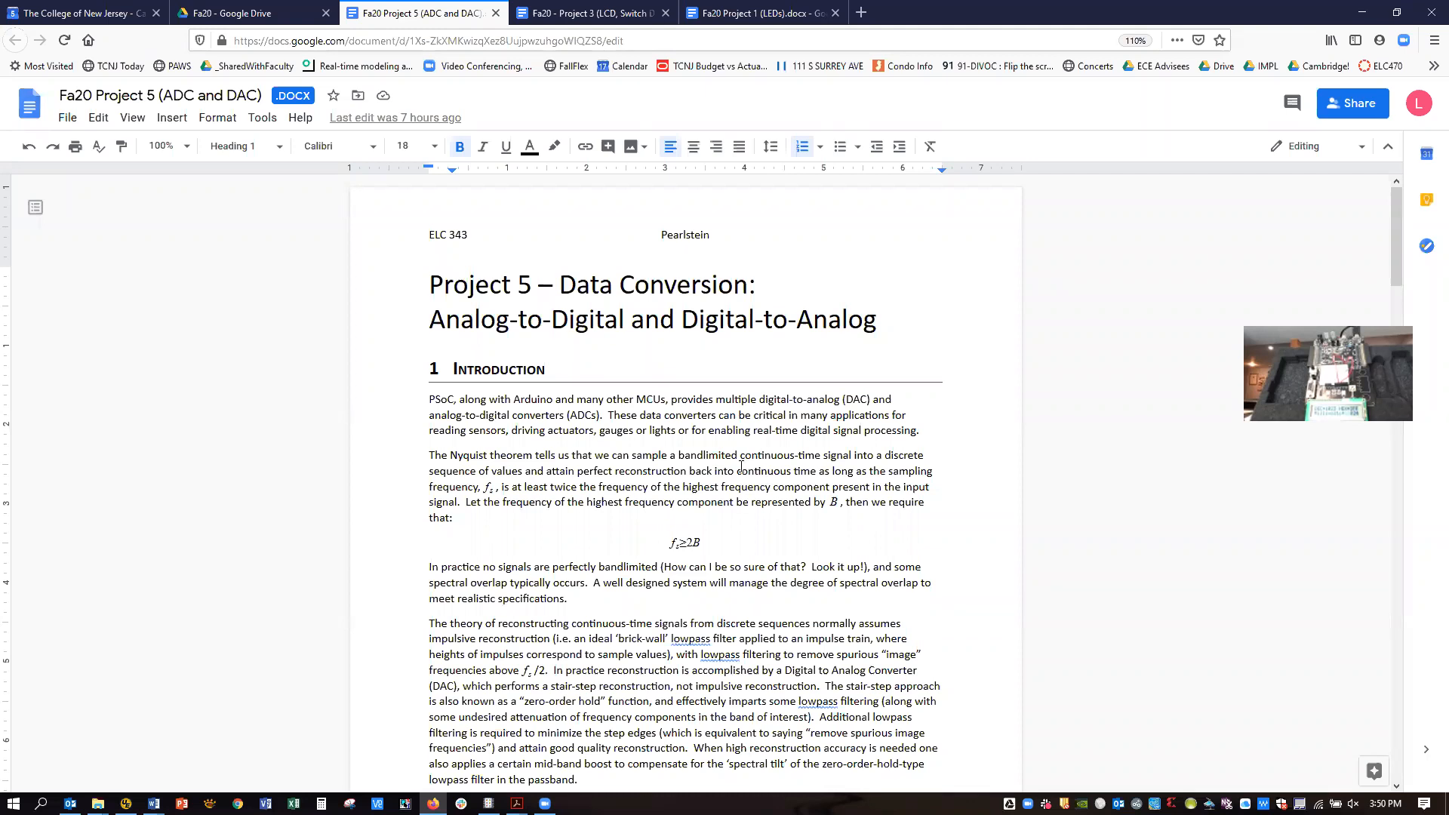
- Scroll down through the lab handout describing the ADC/DAC exercise
left_click(453, 368)
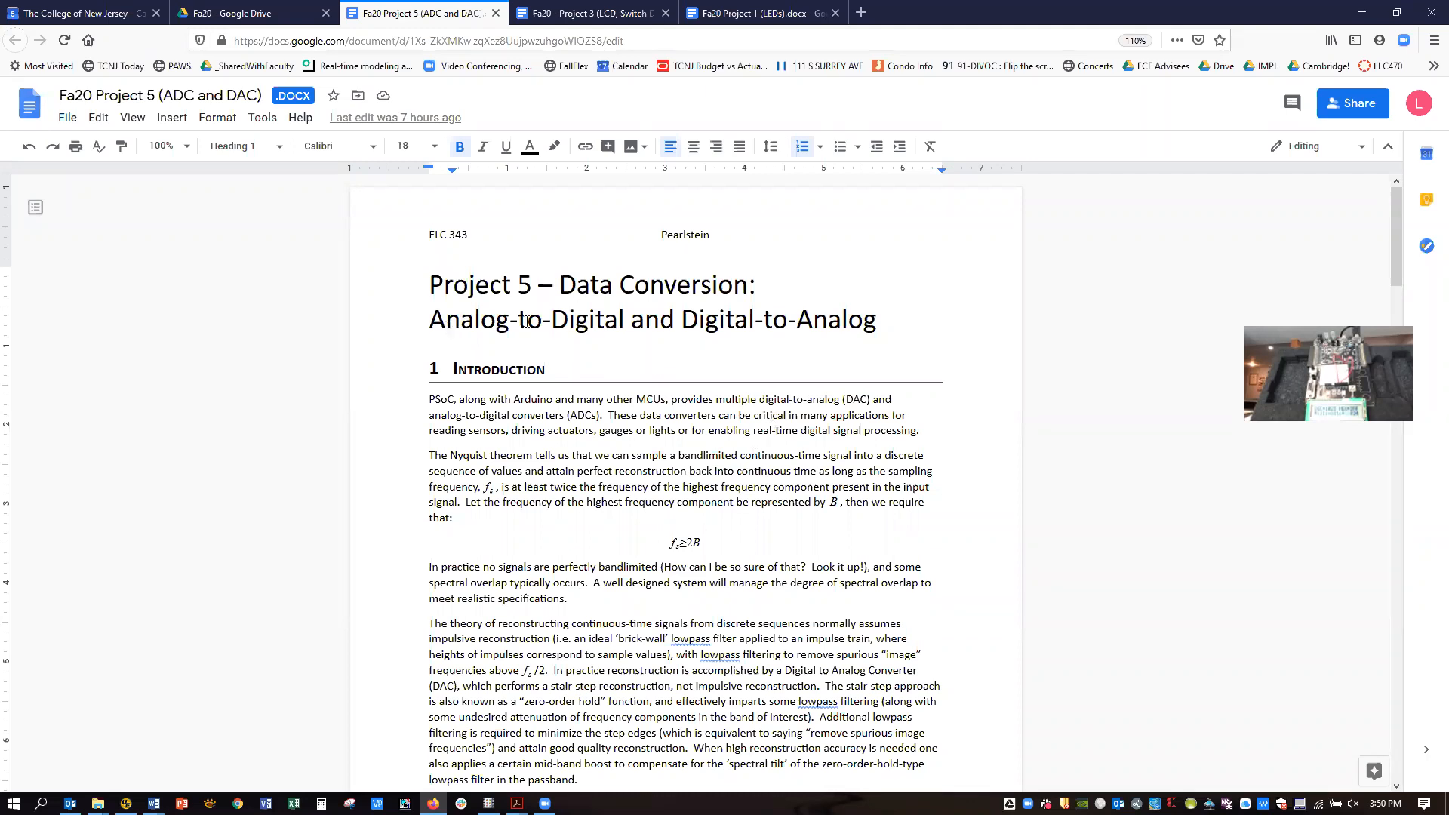
left_click(452, 368)
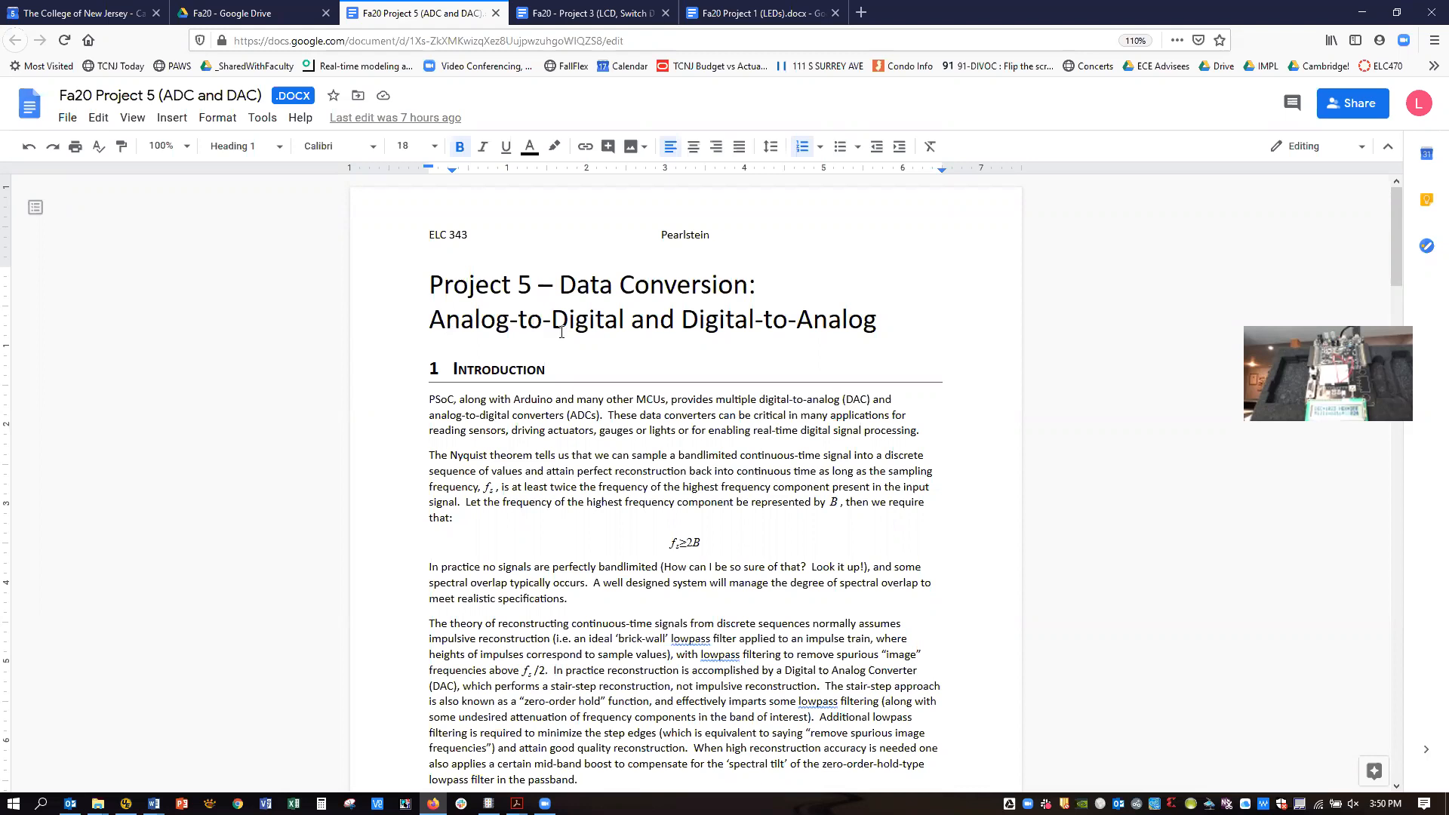
scroll("down", 3)
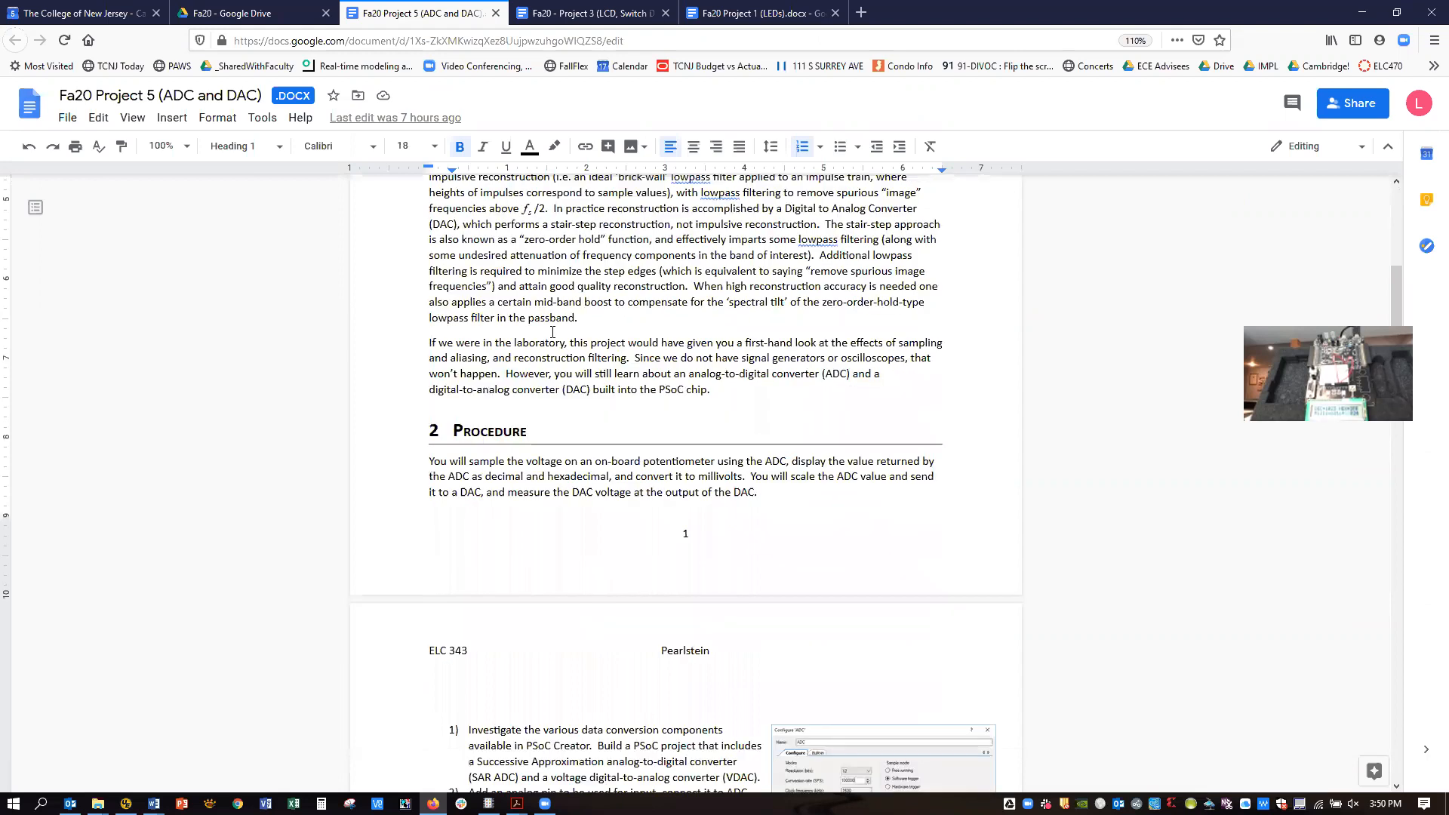
scroll("down", 3)
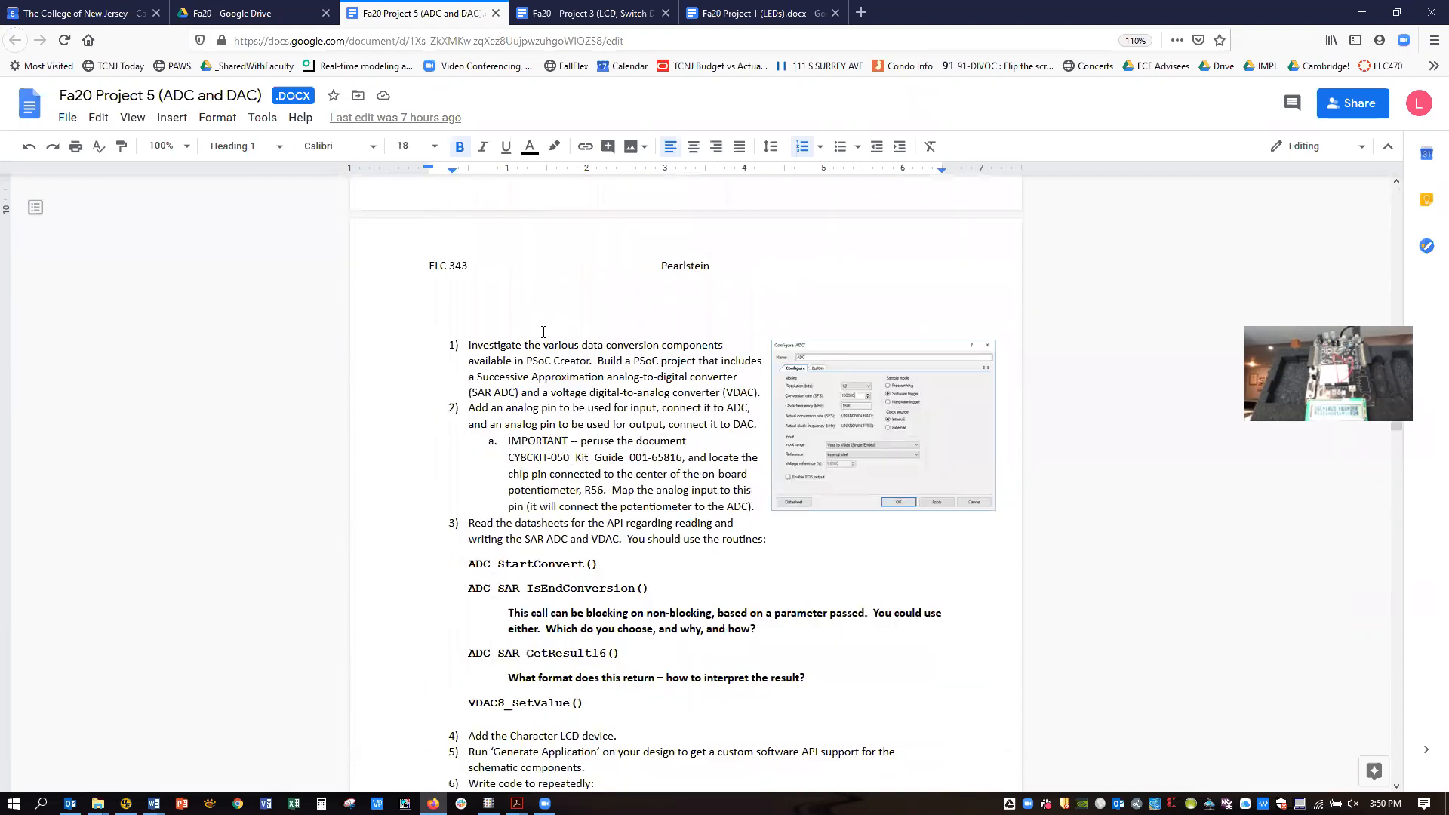
scroll("down", 3)
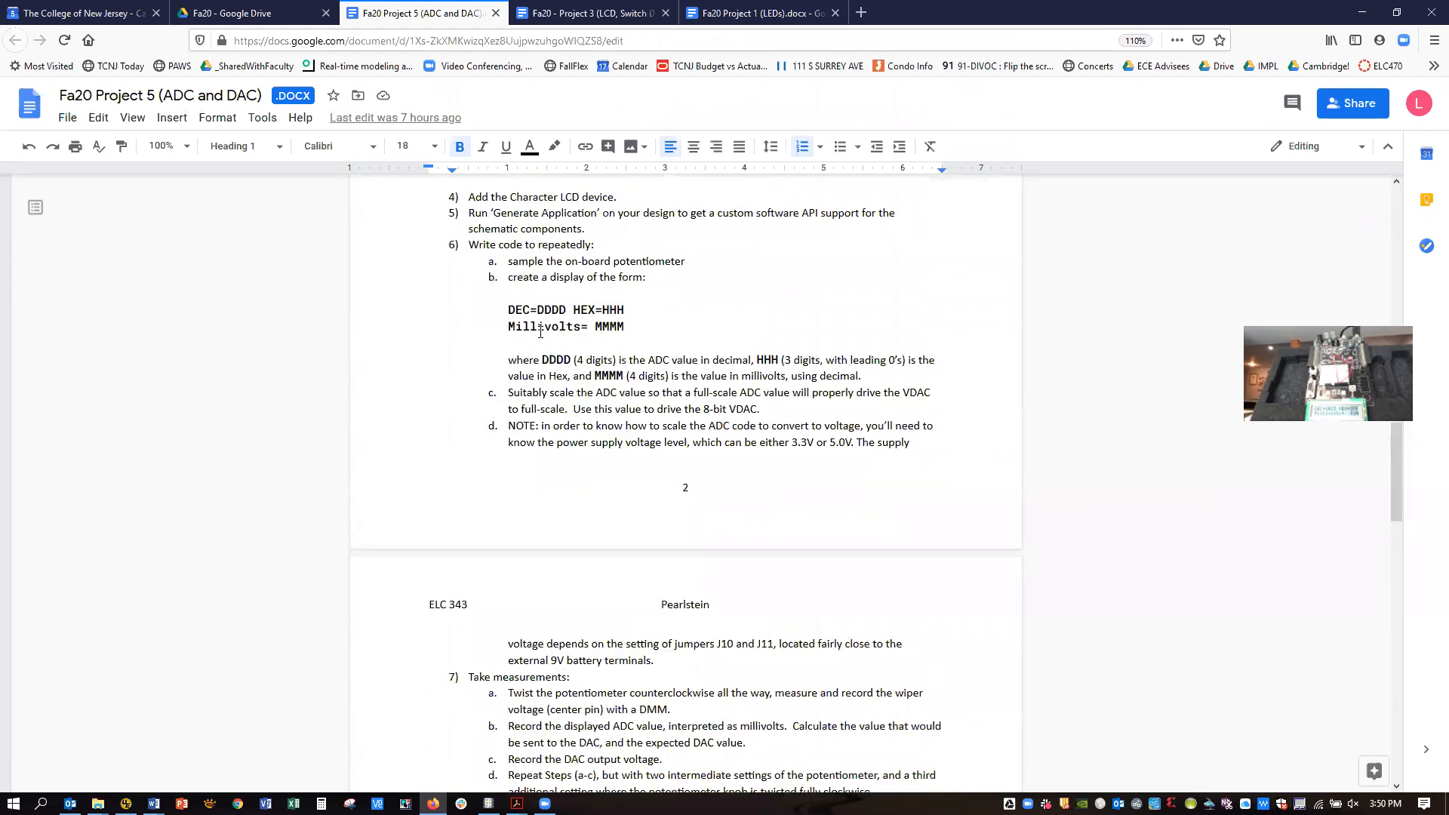
scroll("down", 3)
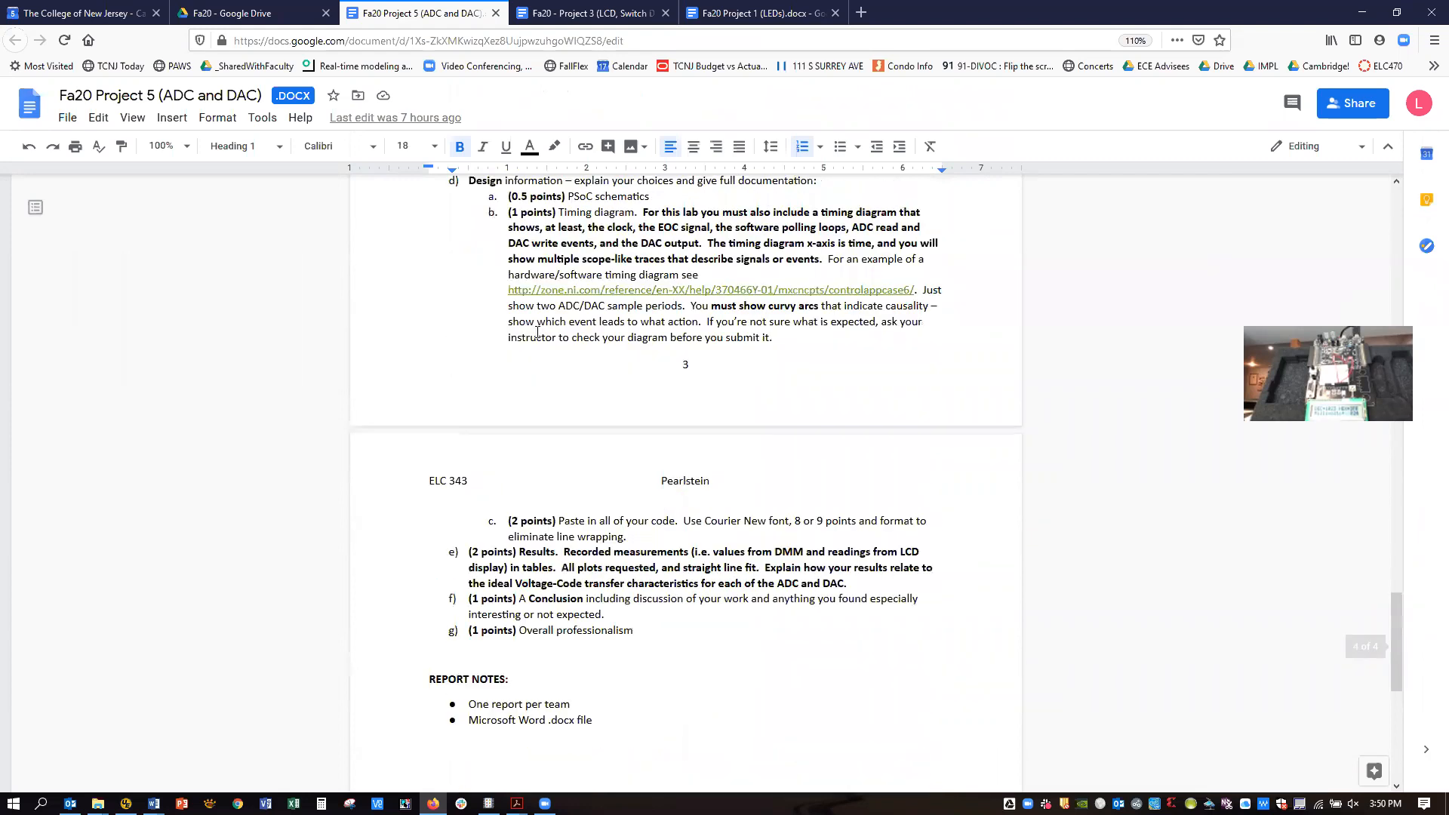
scroll("down", 3)
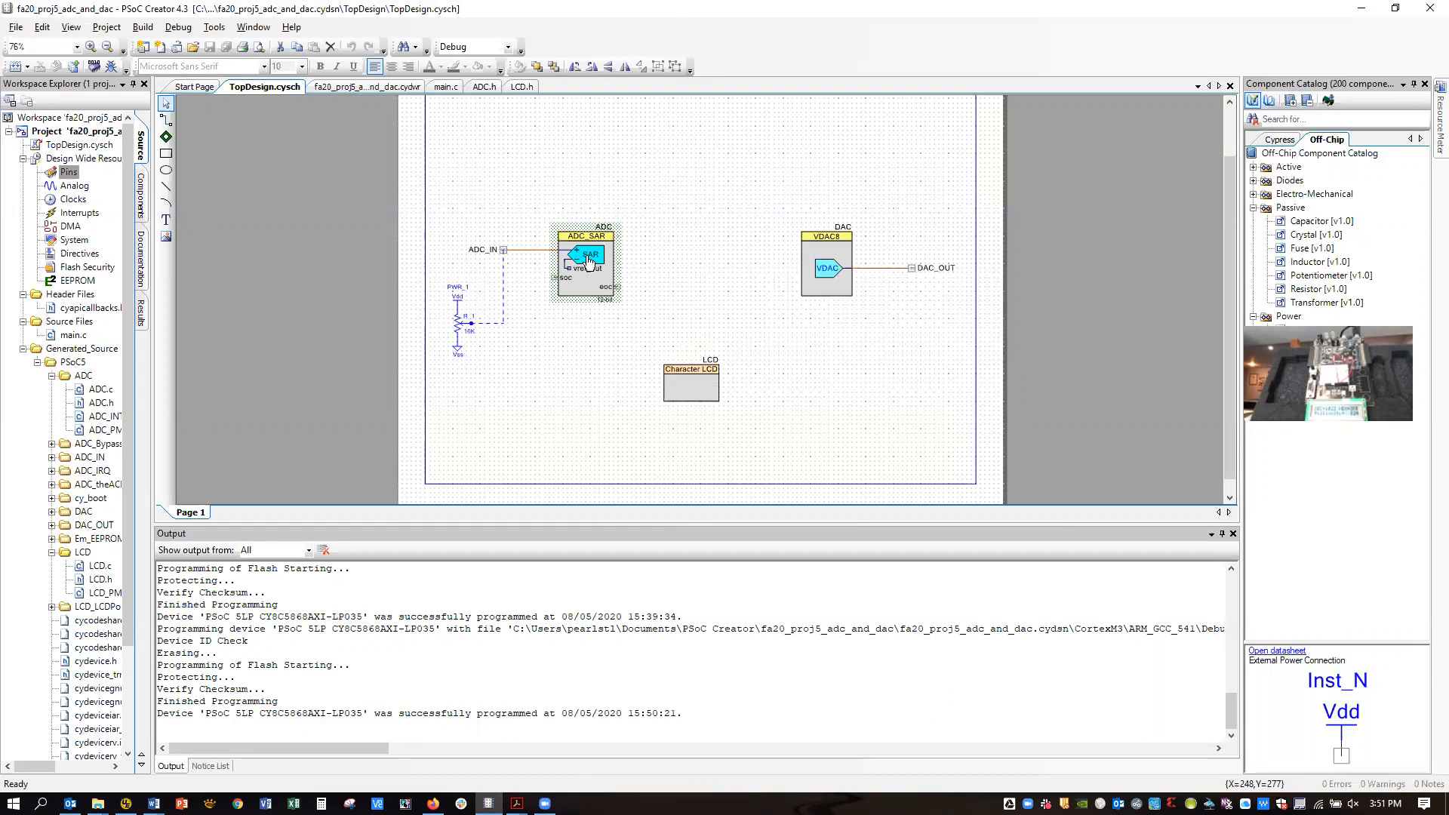
mouse_move(588, 259)
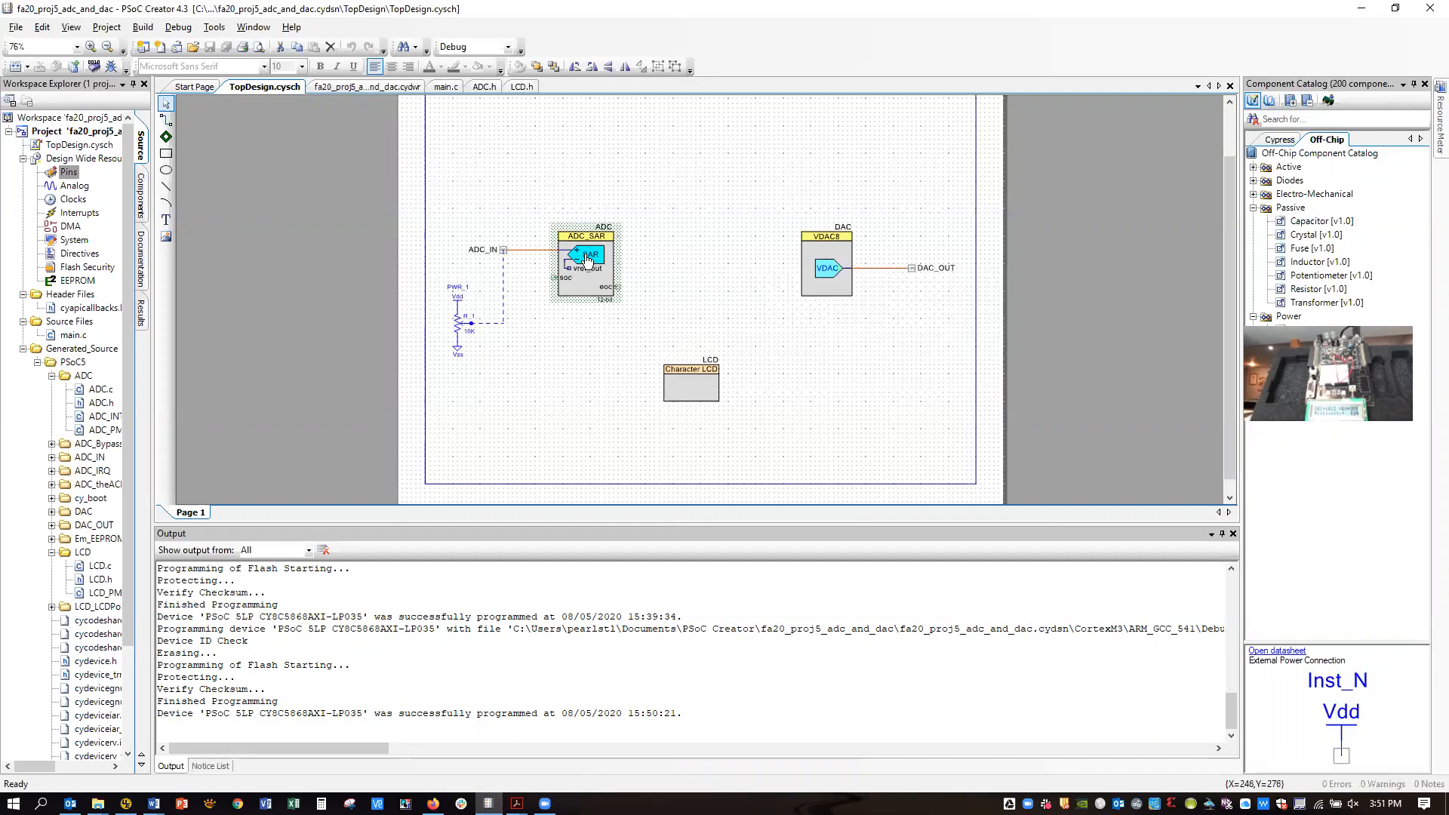
mouse_move(582, 258)
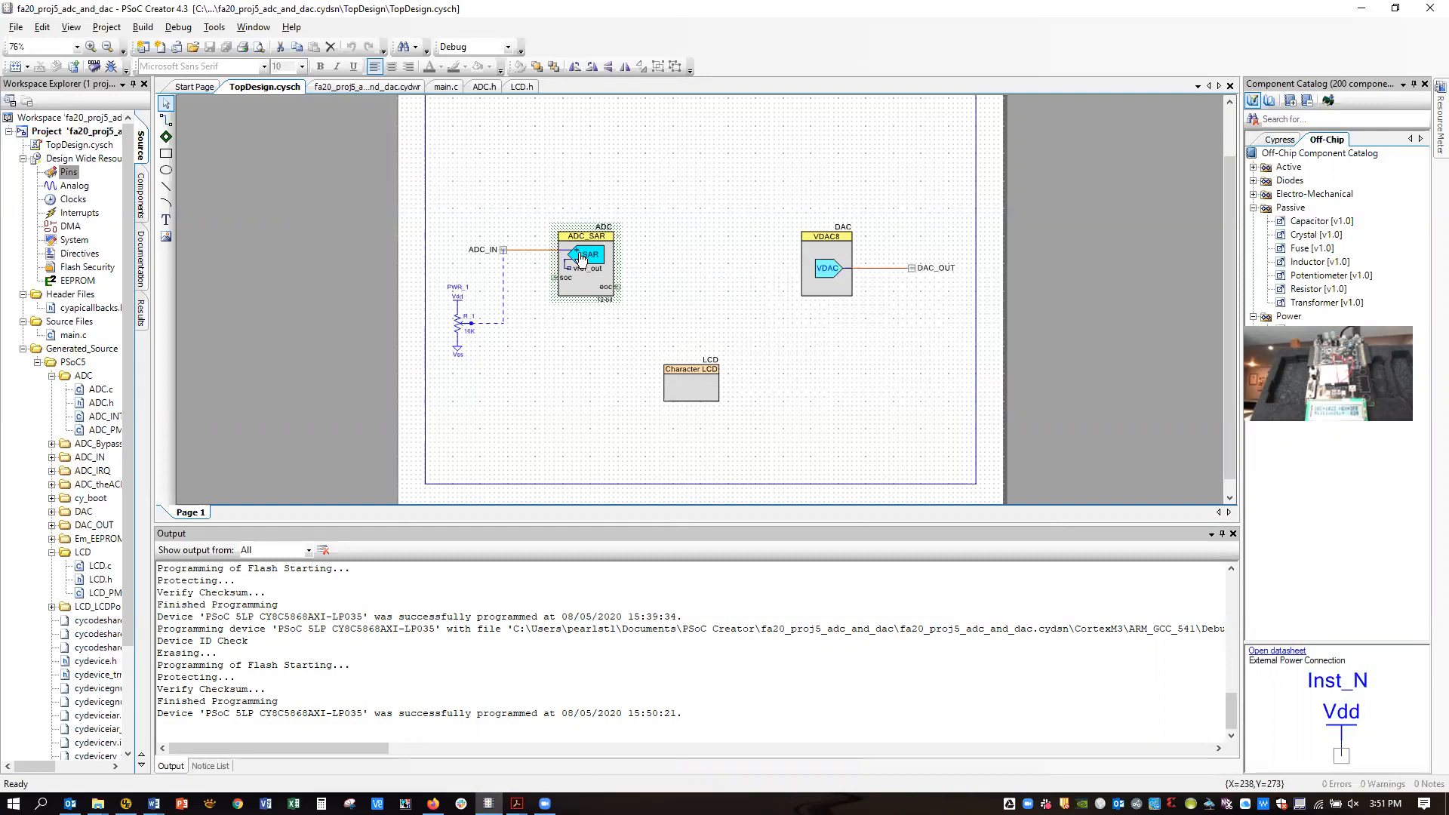
mouse_move(575, 257)
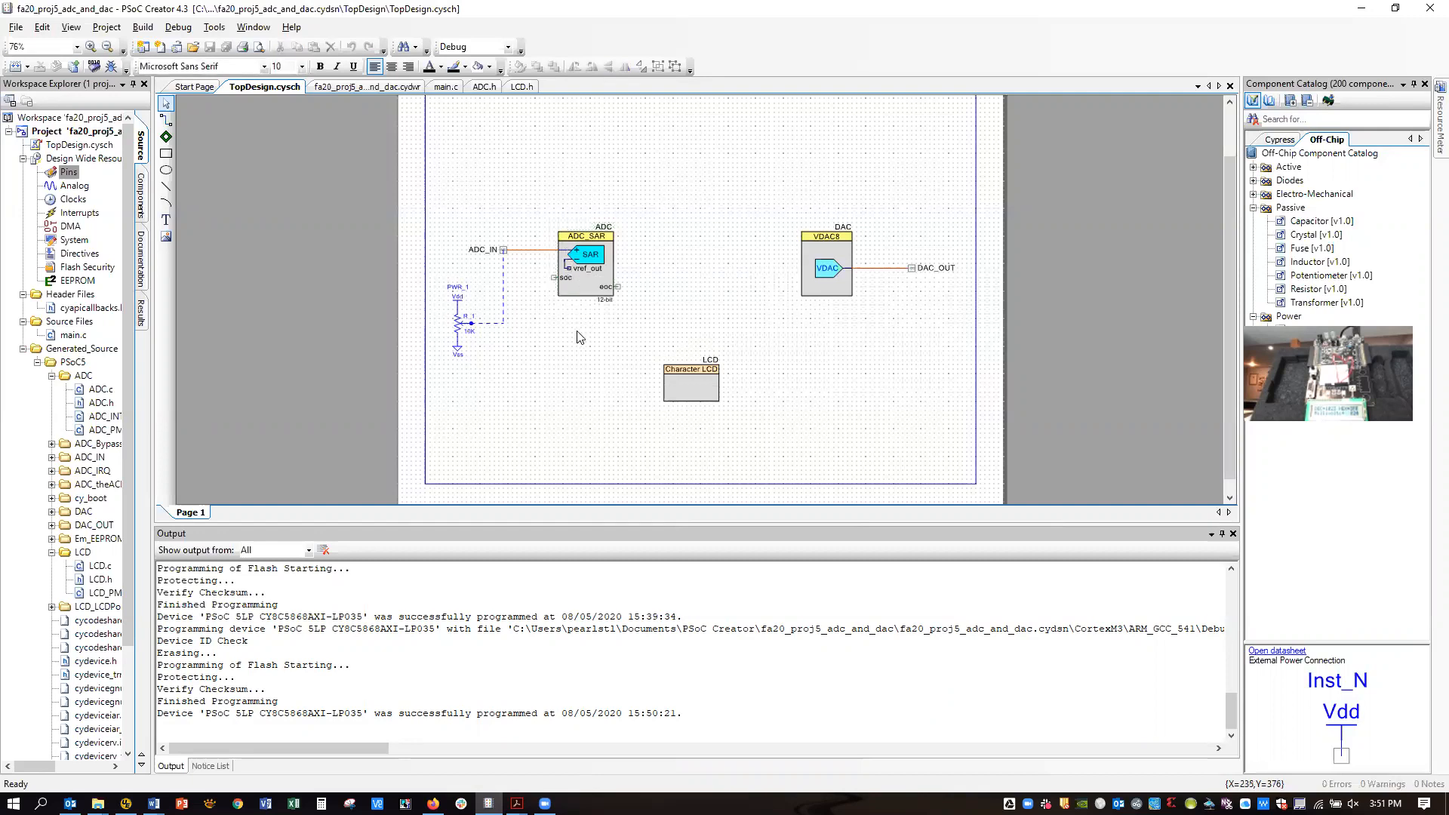
mouse_move(573, 327)
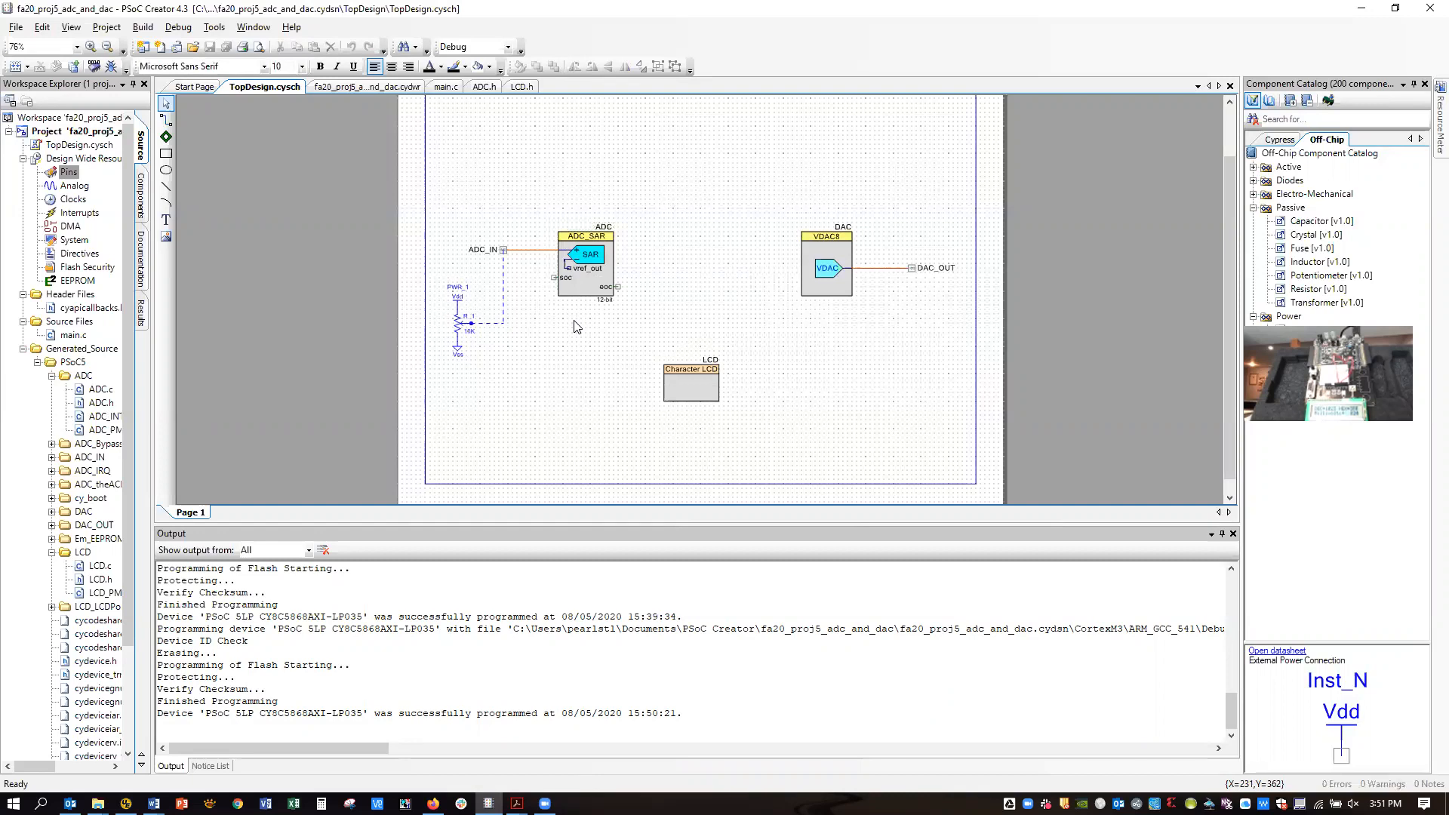
mouse_move(573, 326)
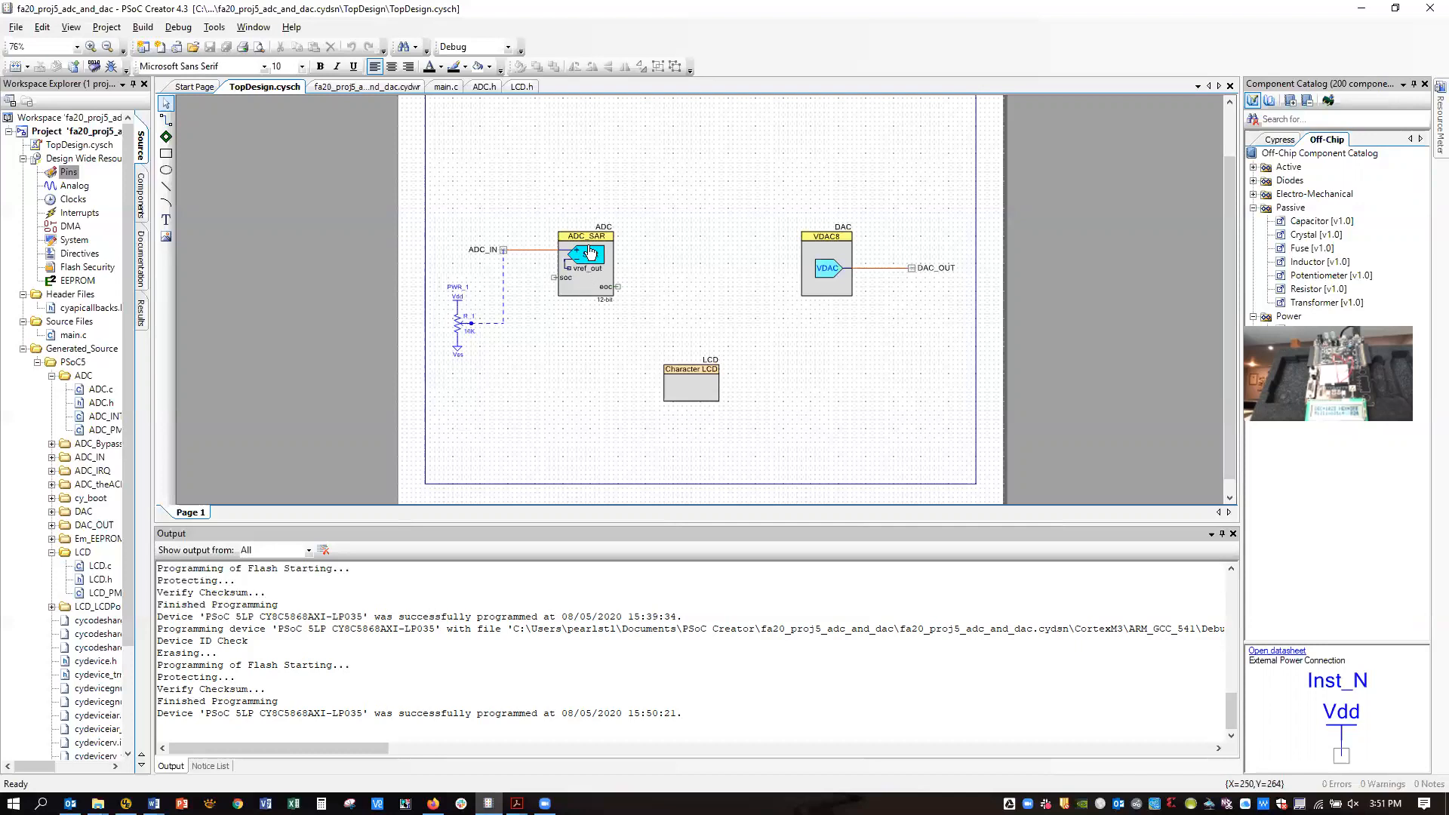
- Review the SAR ADC and VDAC8 configuration dialogs from the schematic, closing each unchanged
left_click(587, 255)
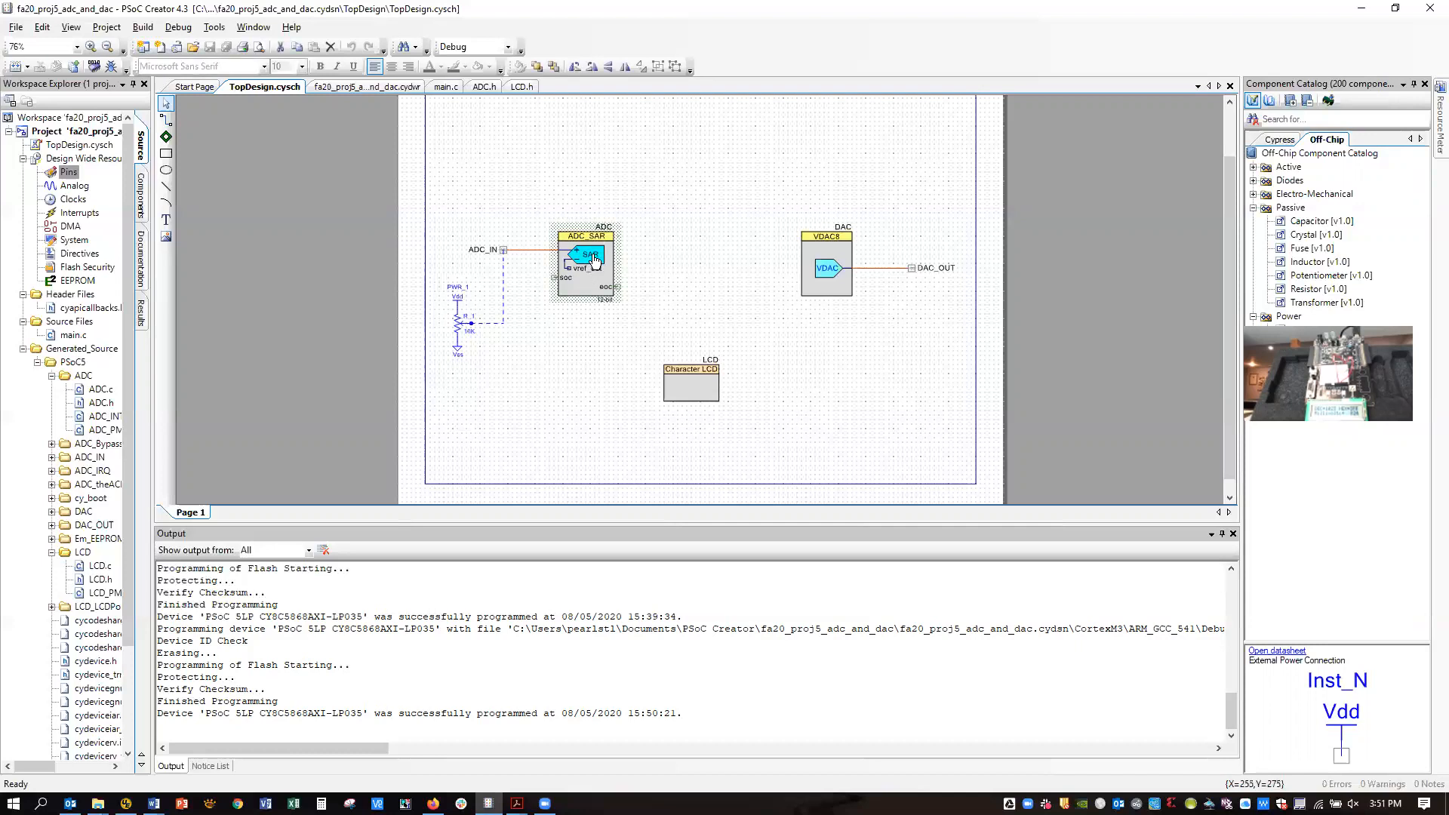
double_click(587, 258)
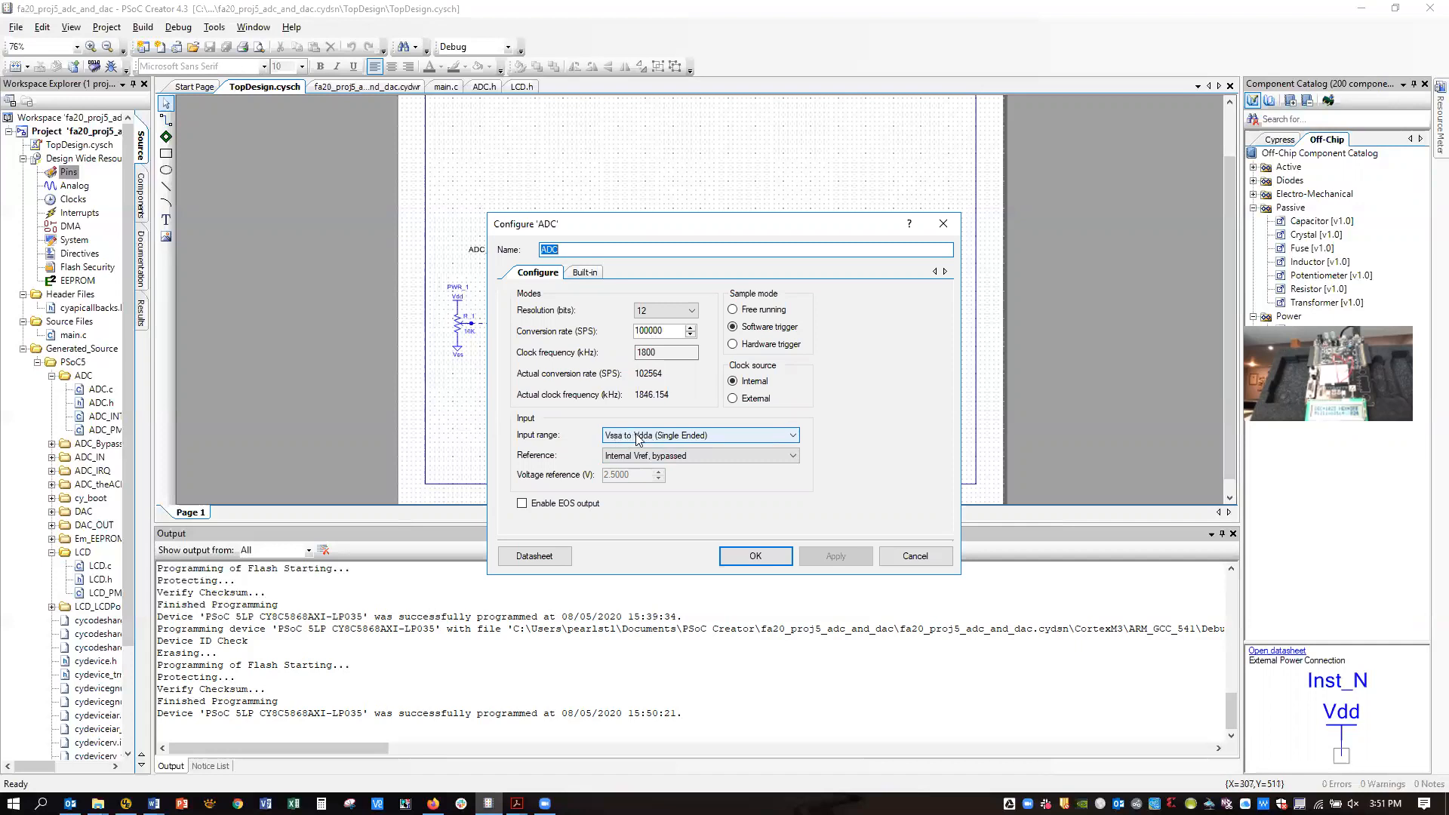
mouse_move(647, 437)
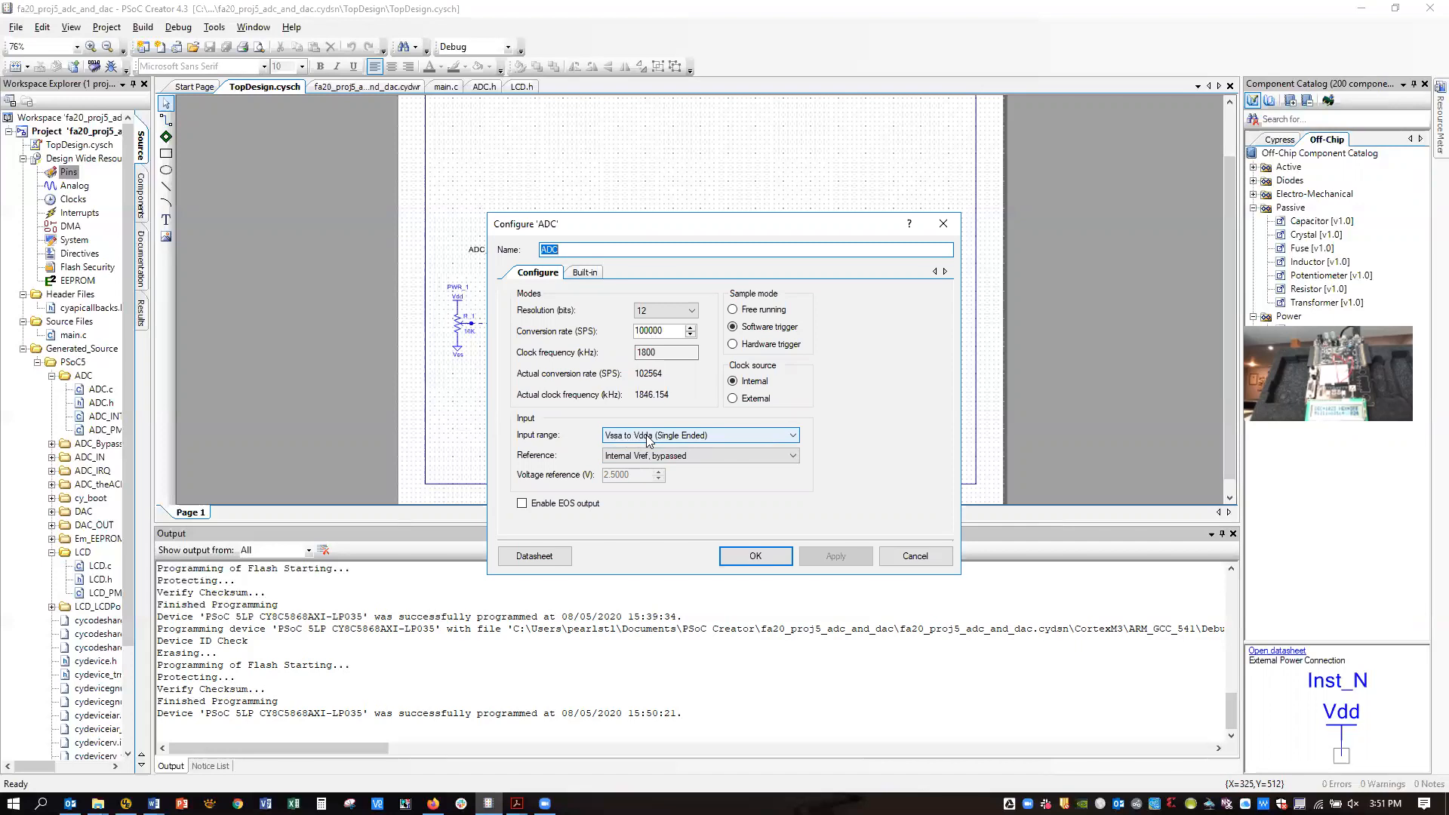
mouse_move(646, 440)
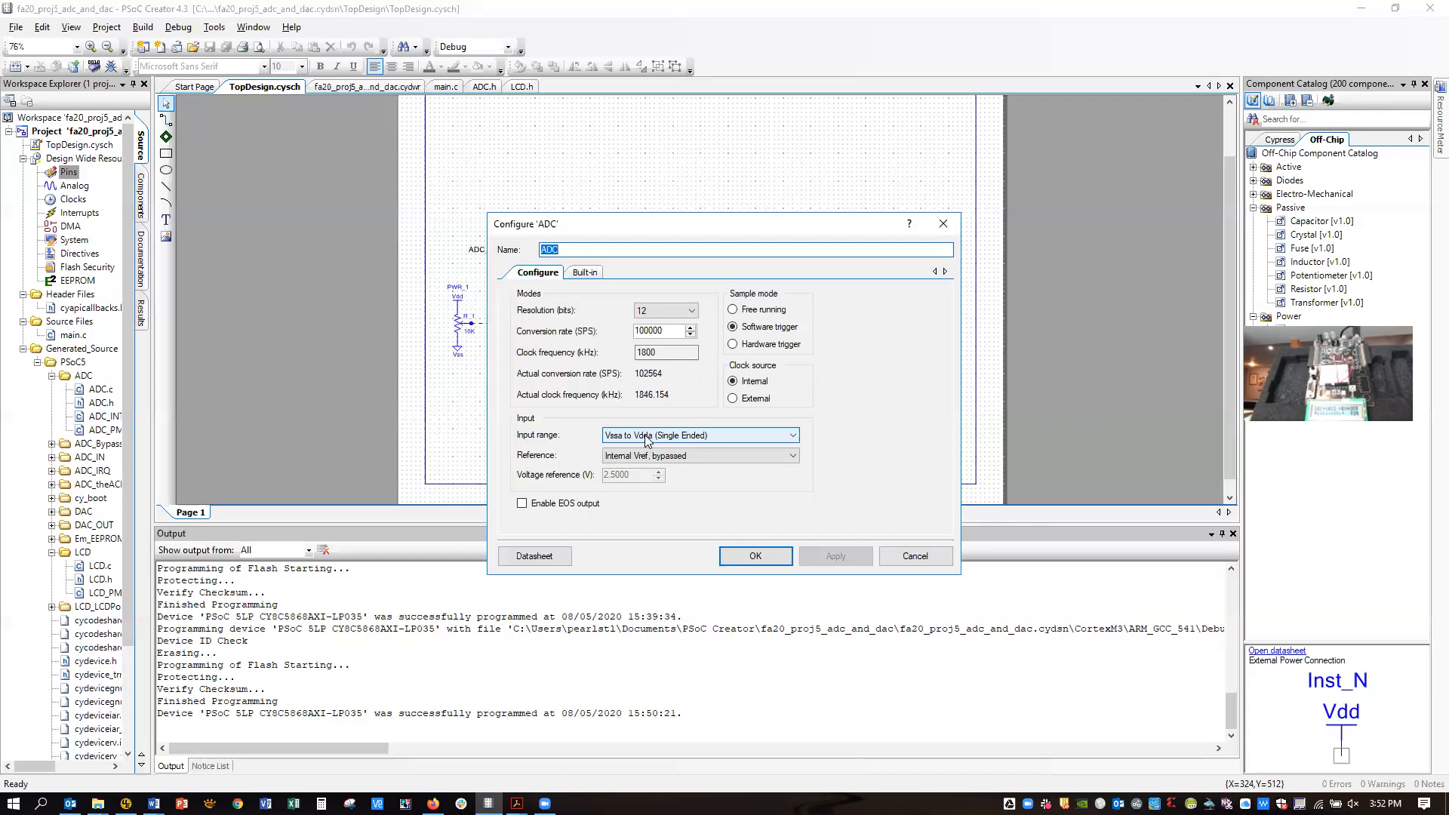
mouse_move(644, 445)
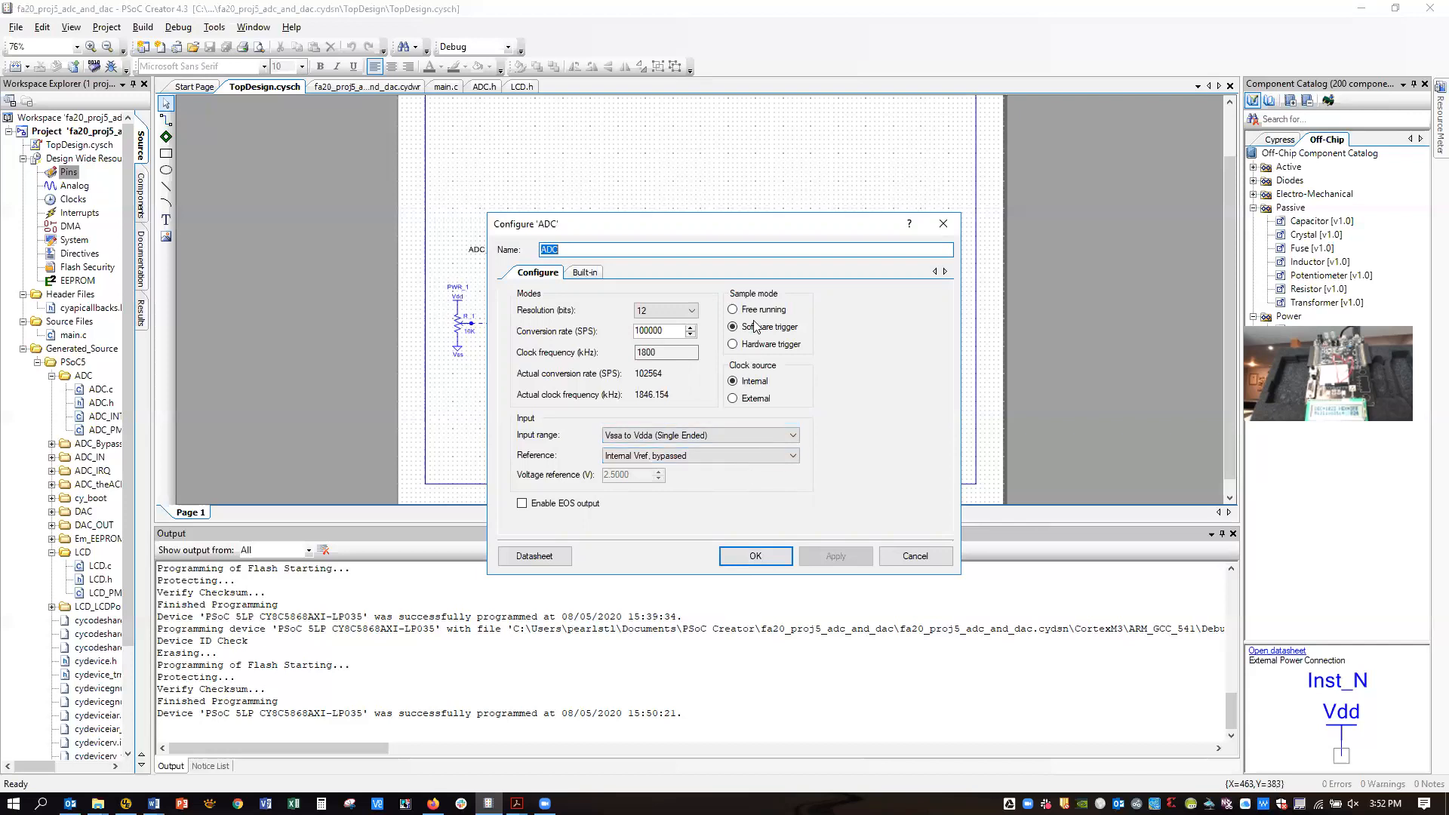
left_click(734, 326)
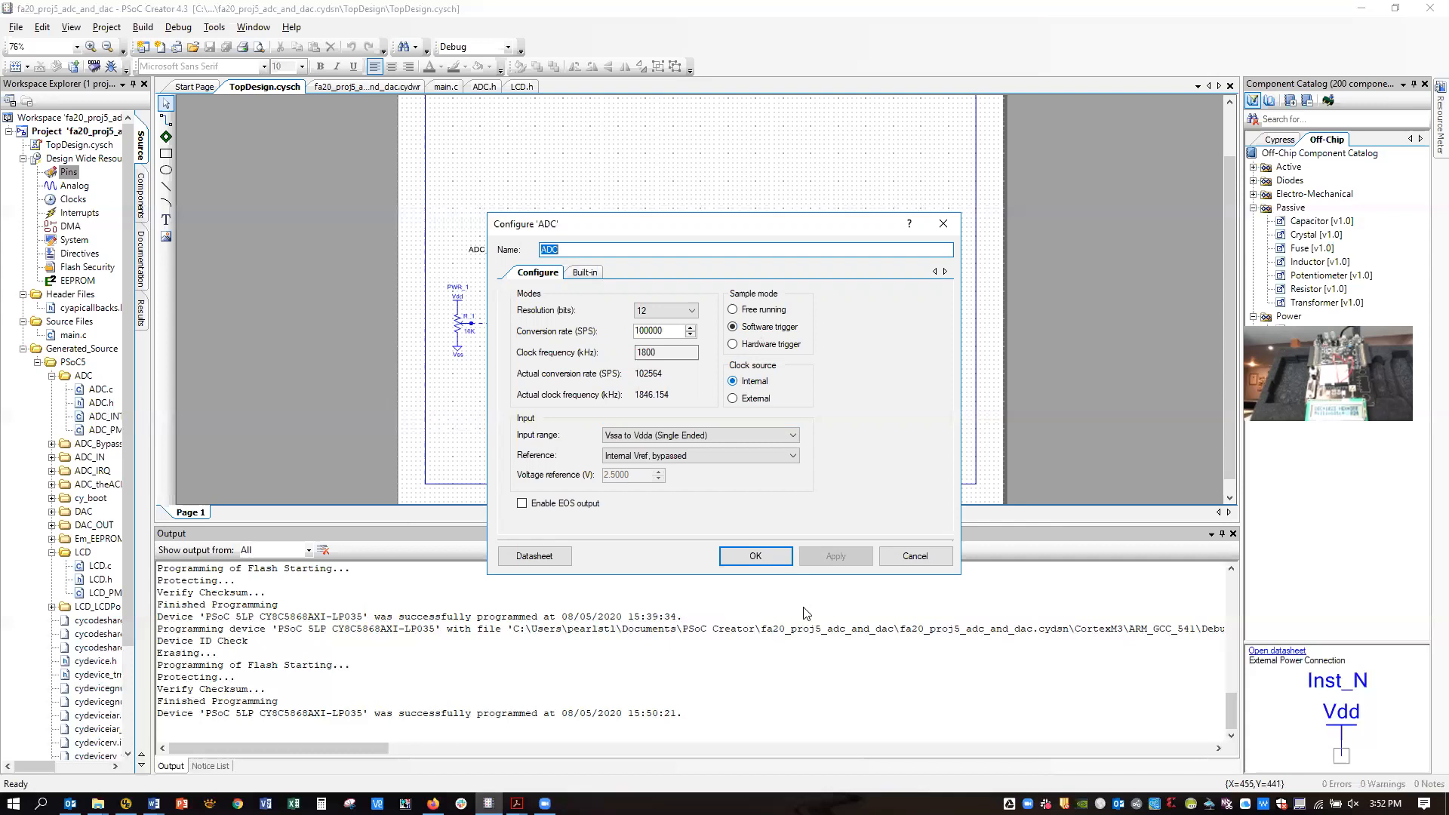
left_click(753, 555)
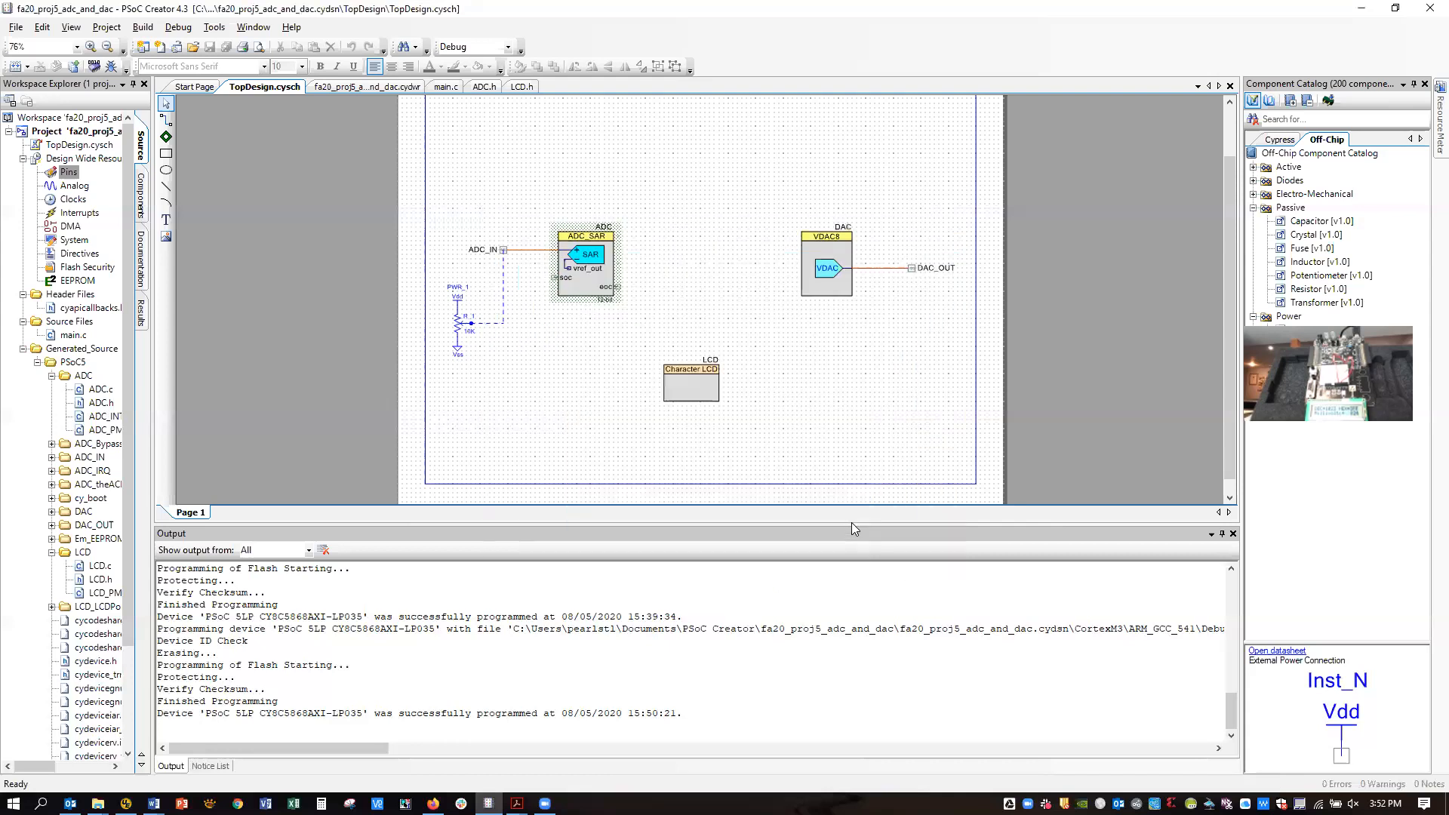
double_click(826, 267)
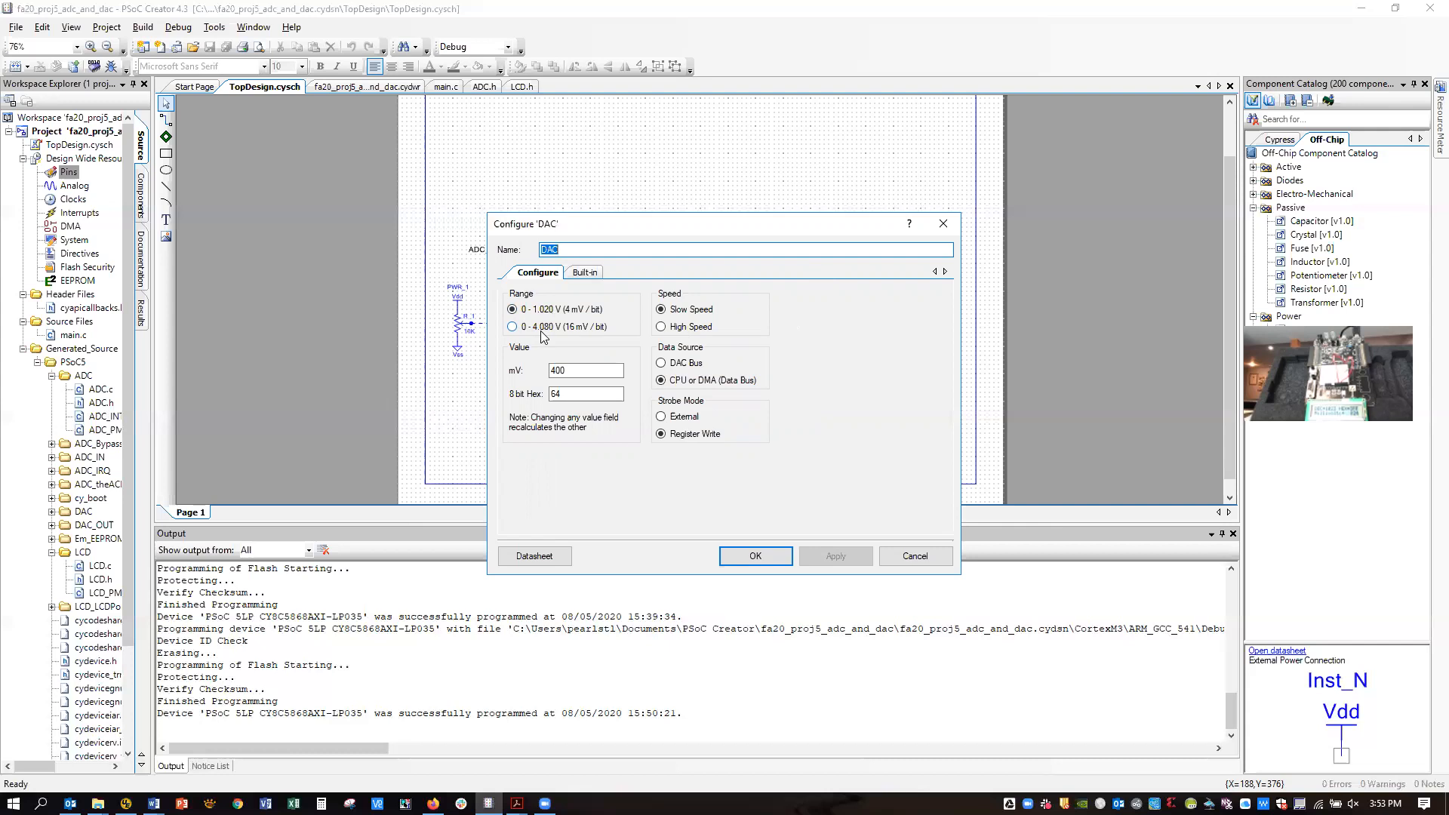
mouse_move(547, 332)
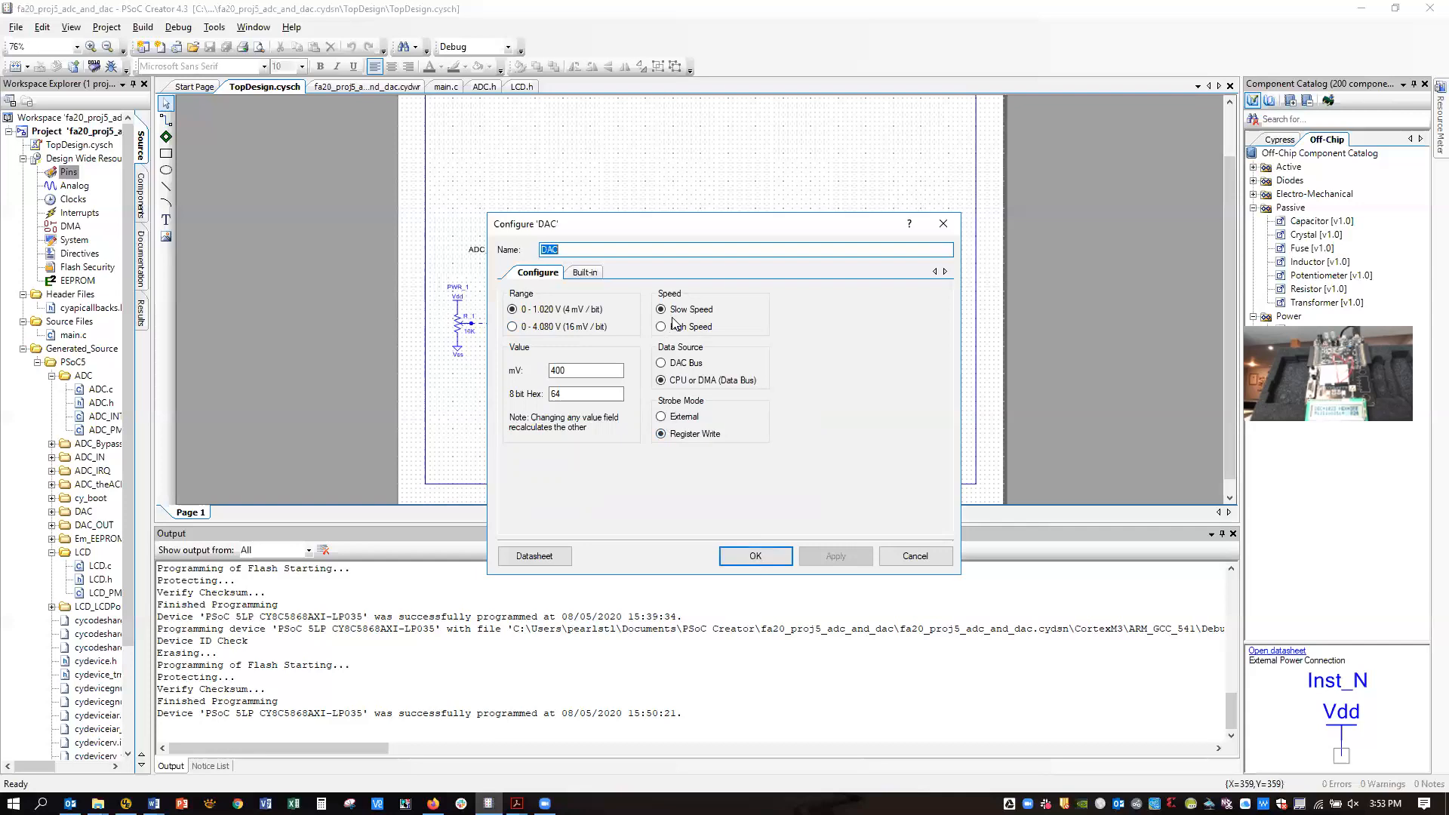
left_click(754, 556)
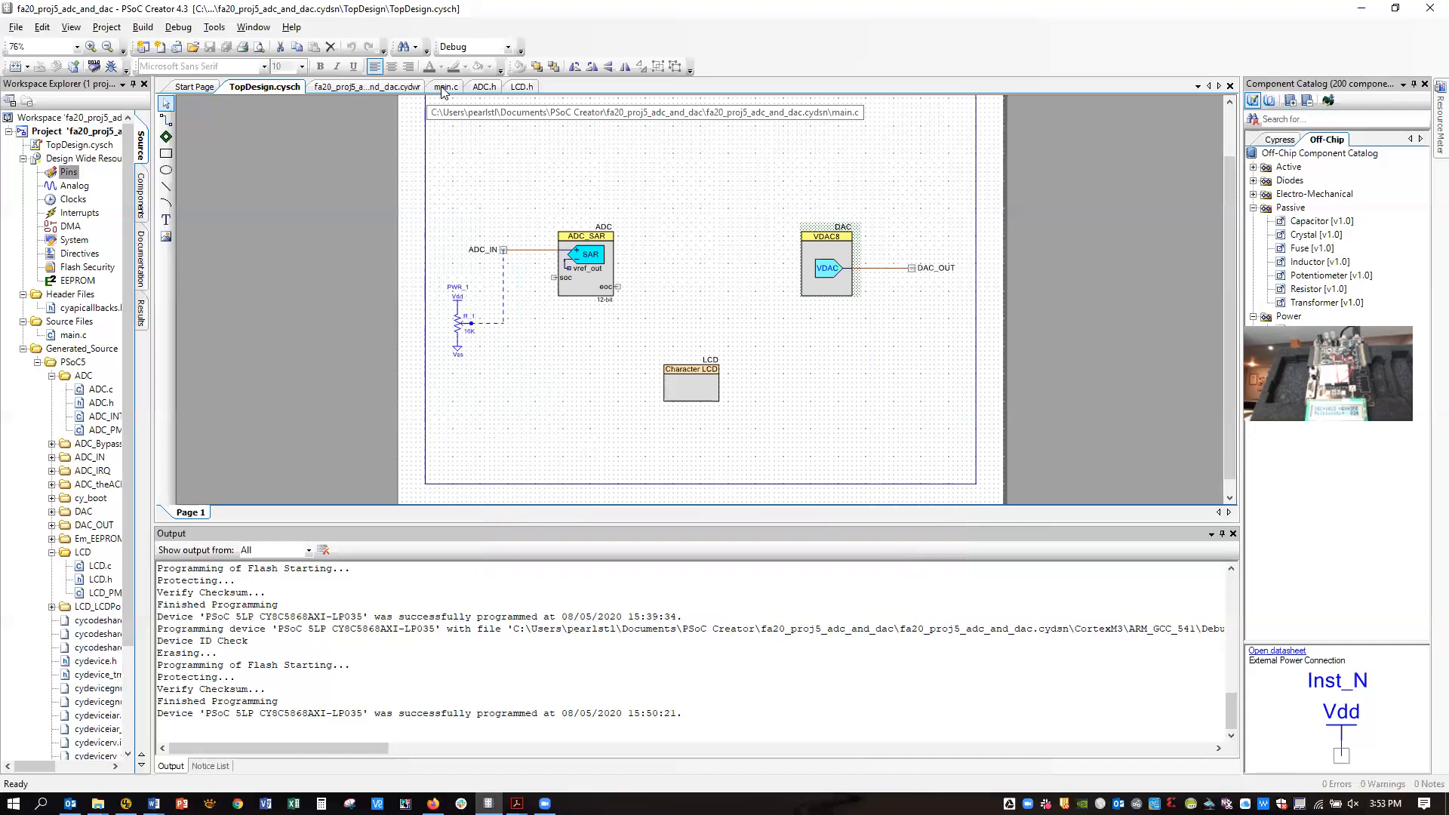
- Show main.c and bring up the context menu on ADC_WAIT_FOR_RESULT at line 23
left_click(437, 86)
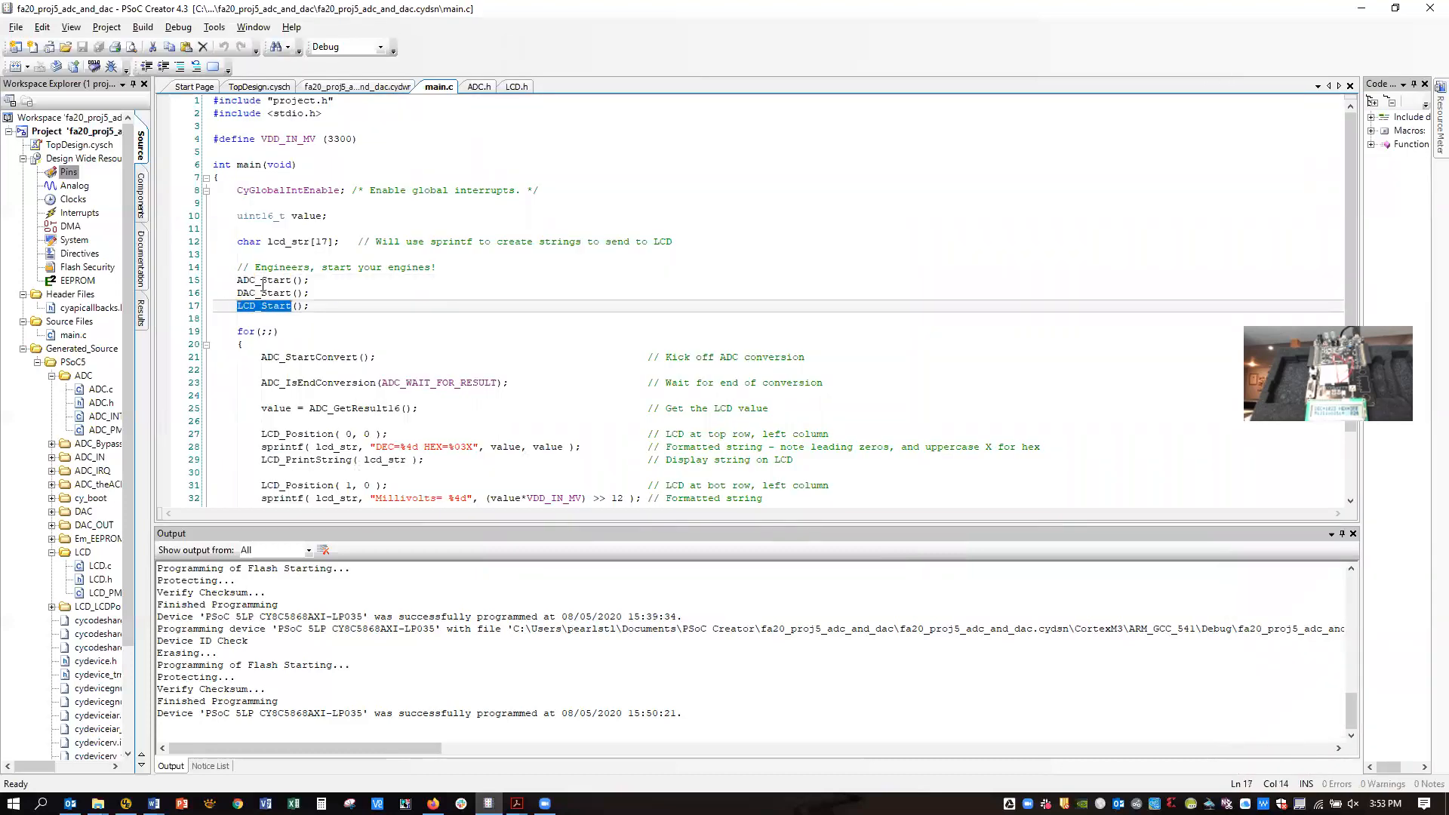
left_click(254, 305)
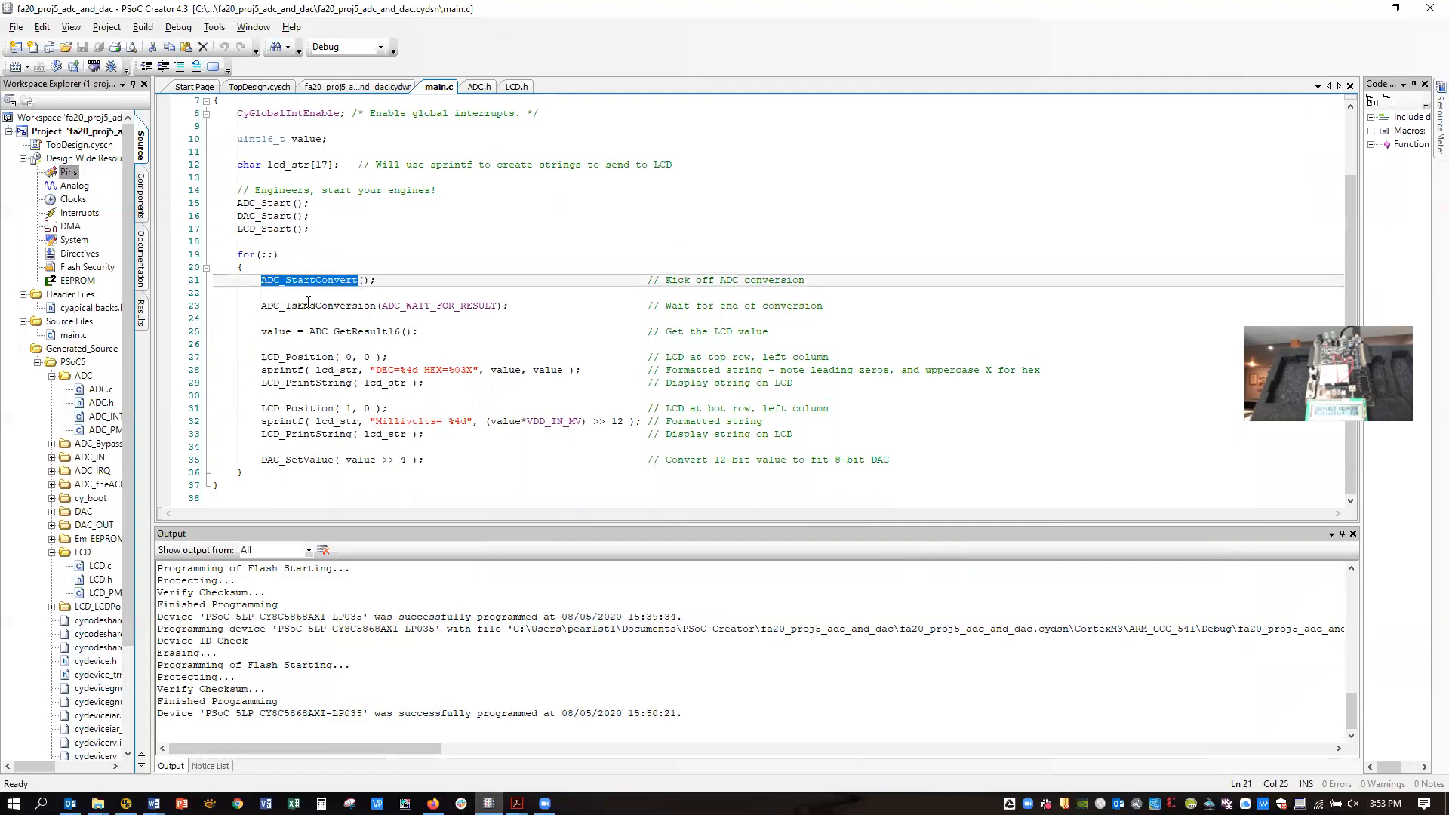
left_click(318, 304)
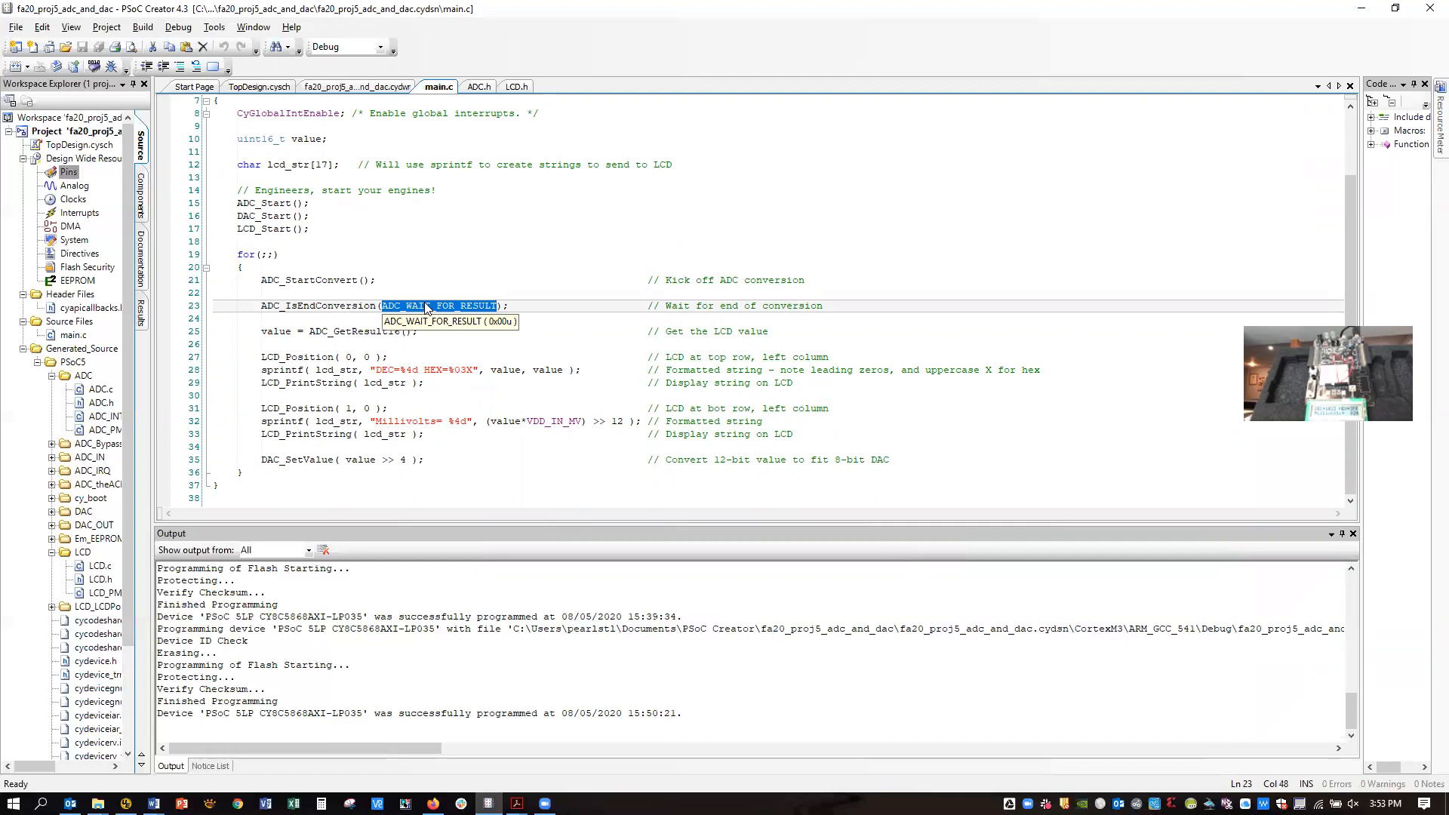
right_click(439, 305)
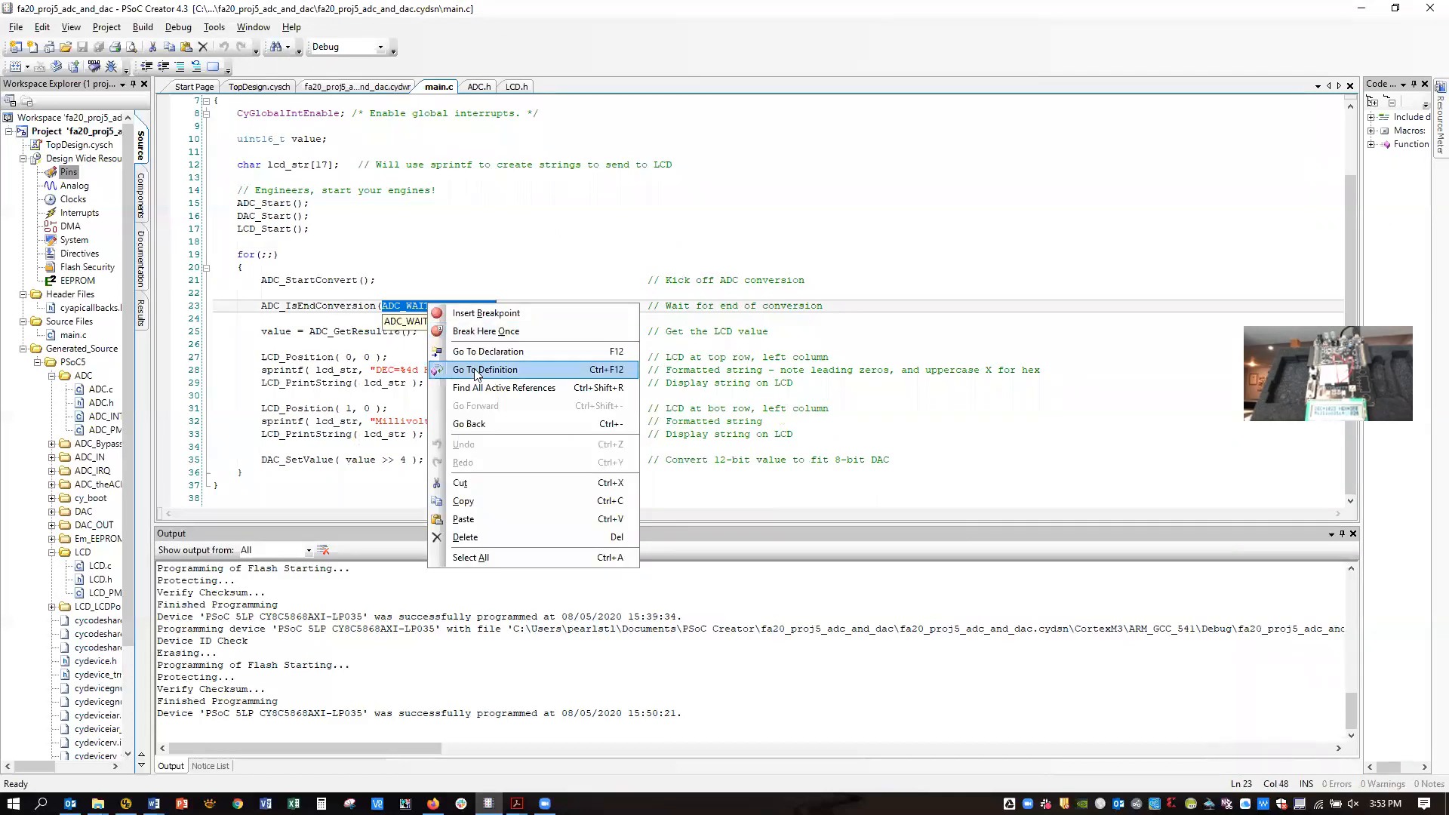
left_click(485, 369)
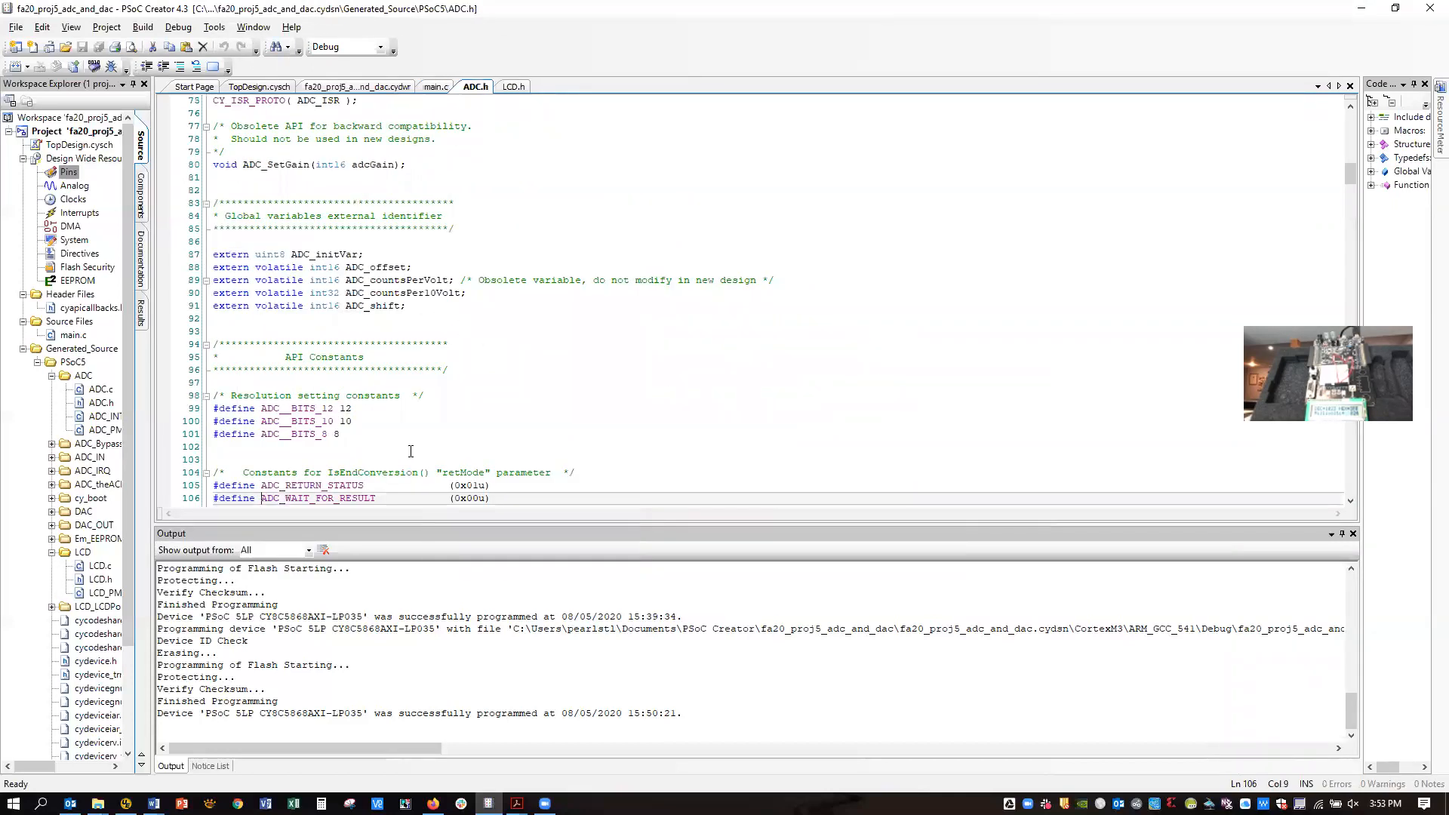
scroll("down", 3)
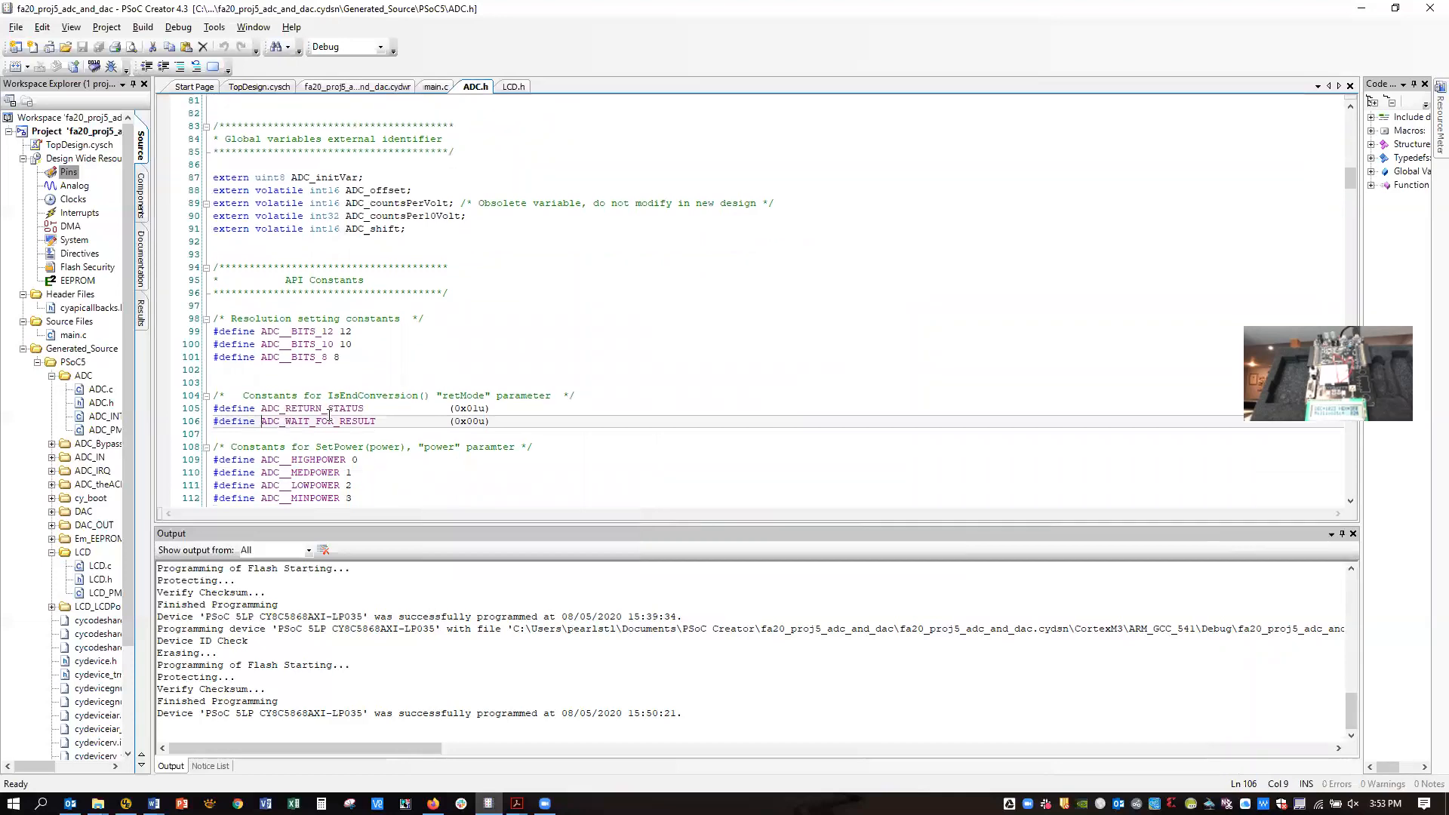
double_click(319, 421)
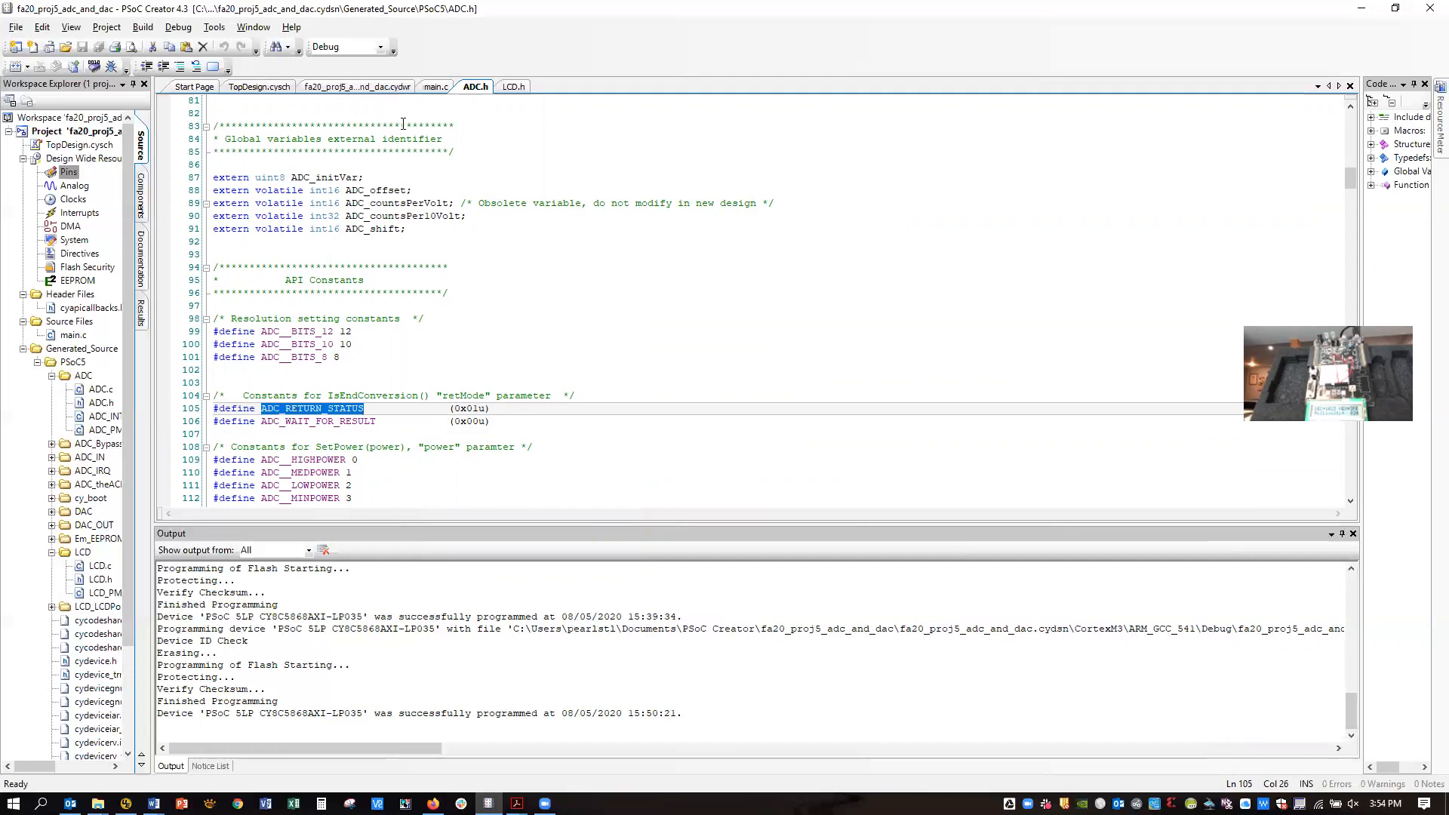
left_click(435, 86)
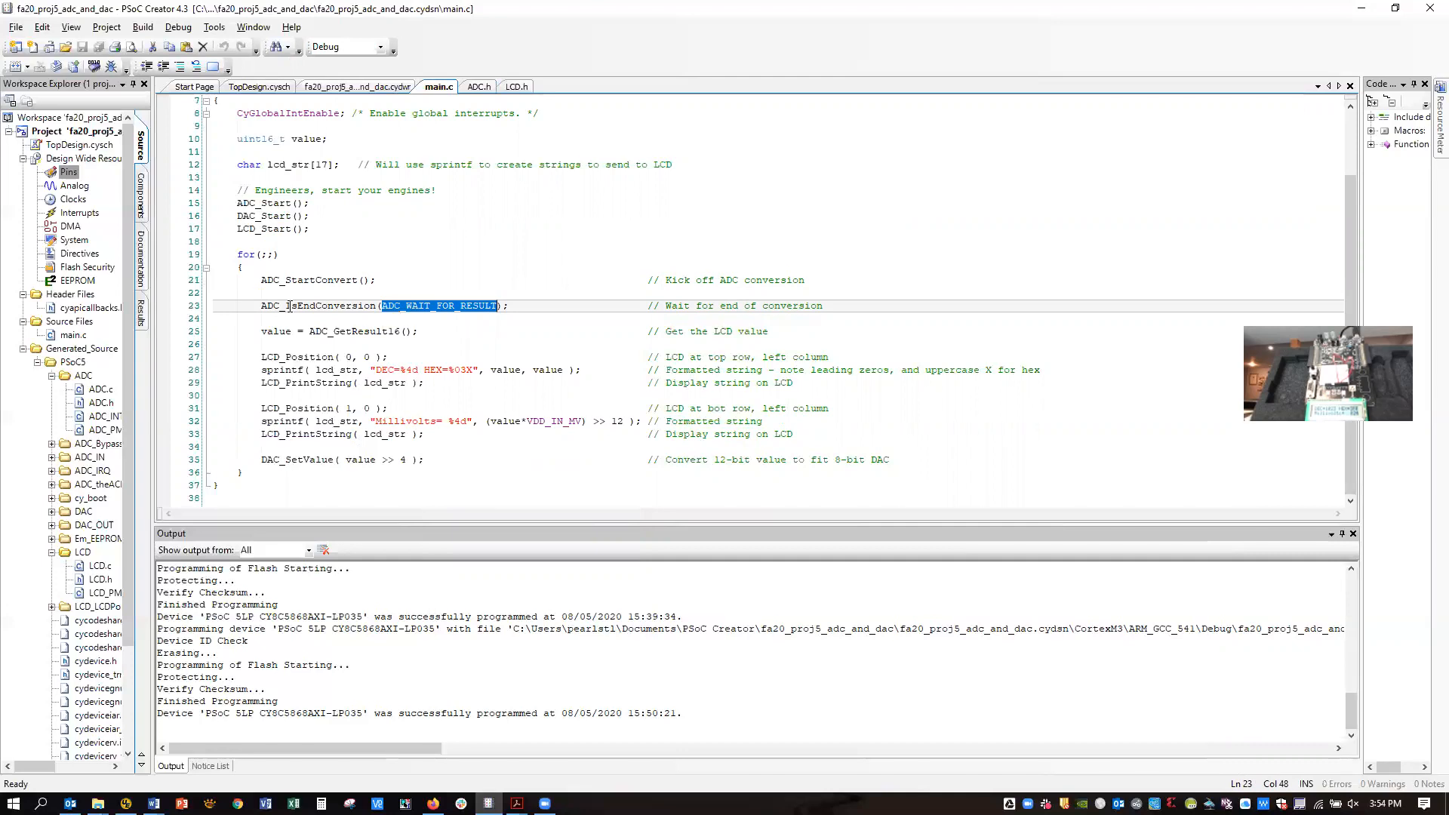
double_click(319, 305)
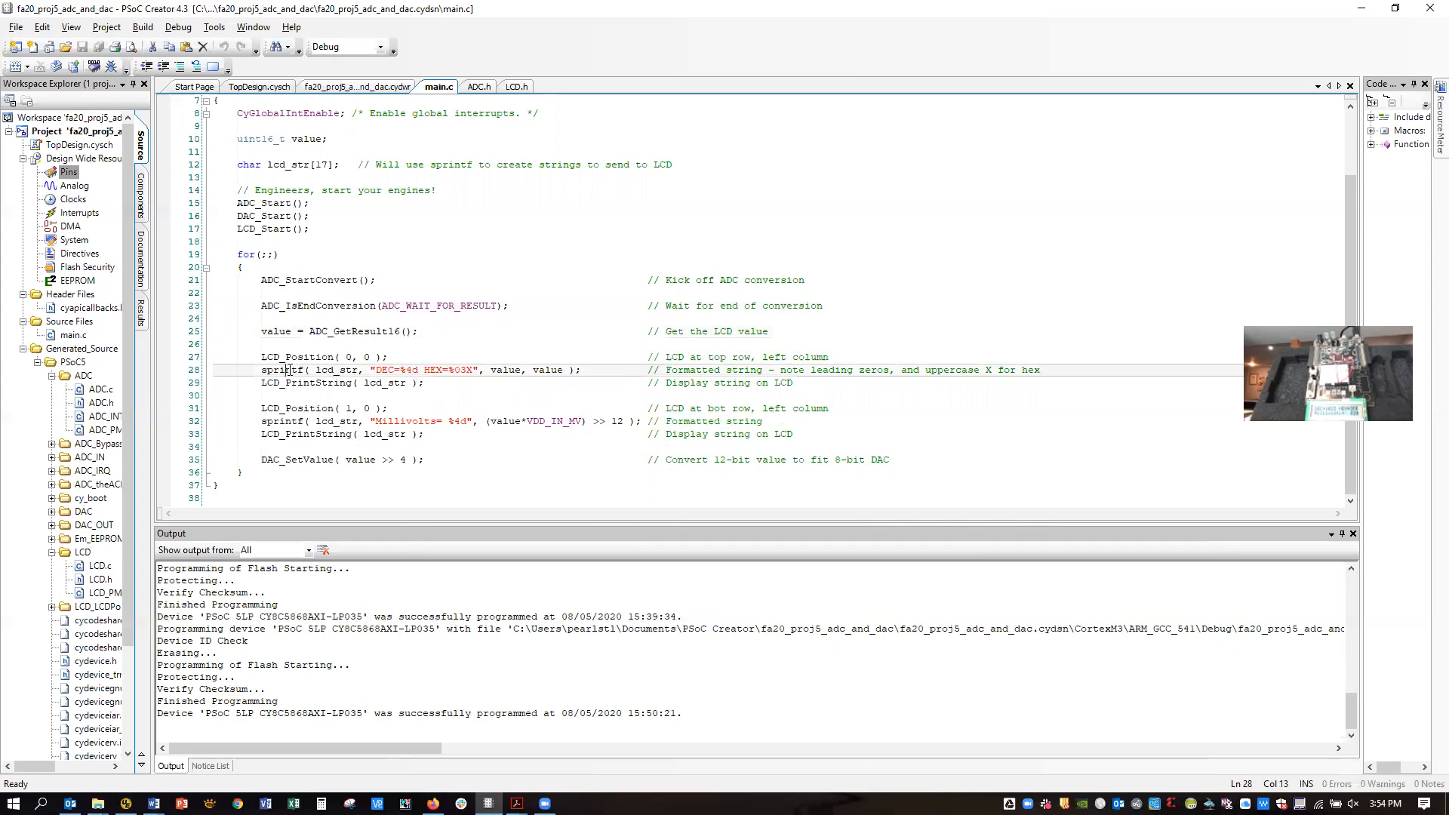
double_click(281, 370)
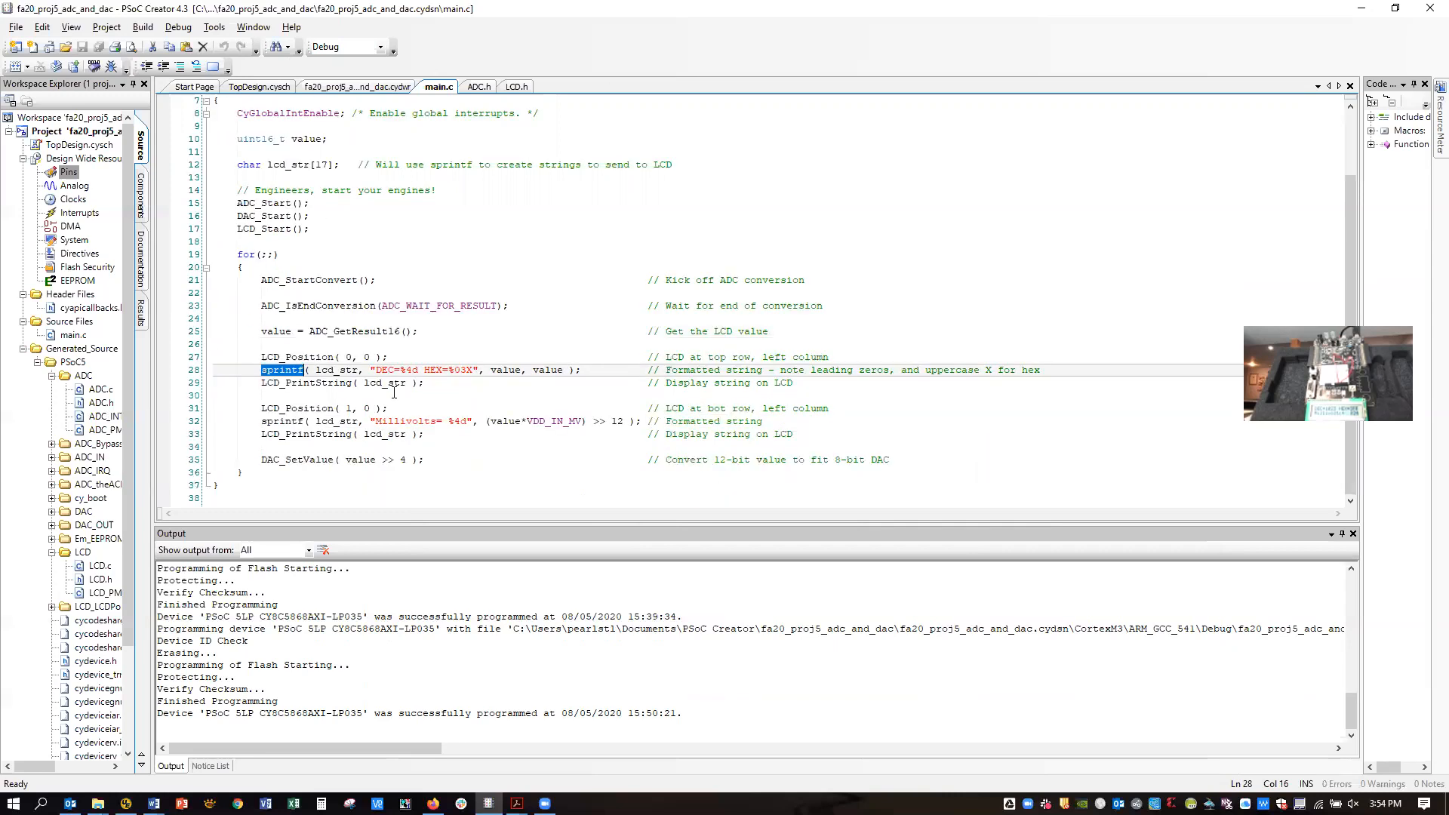
mouse_move(303, 466)
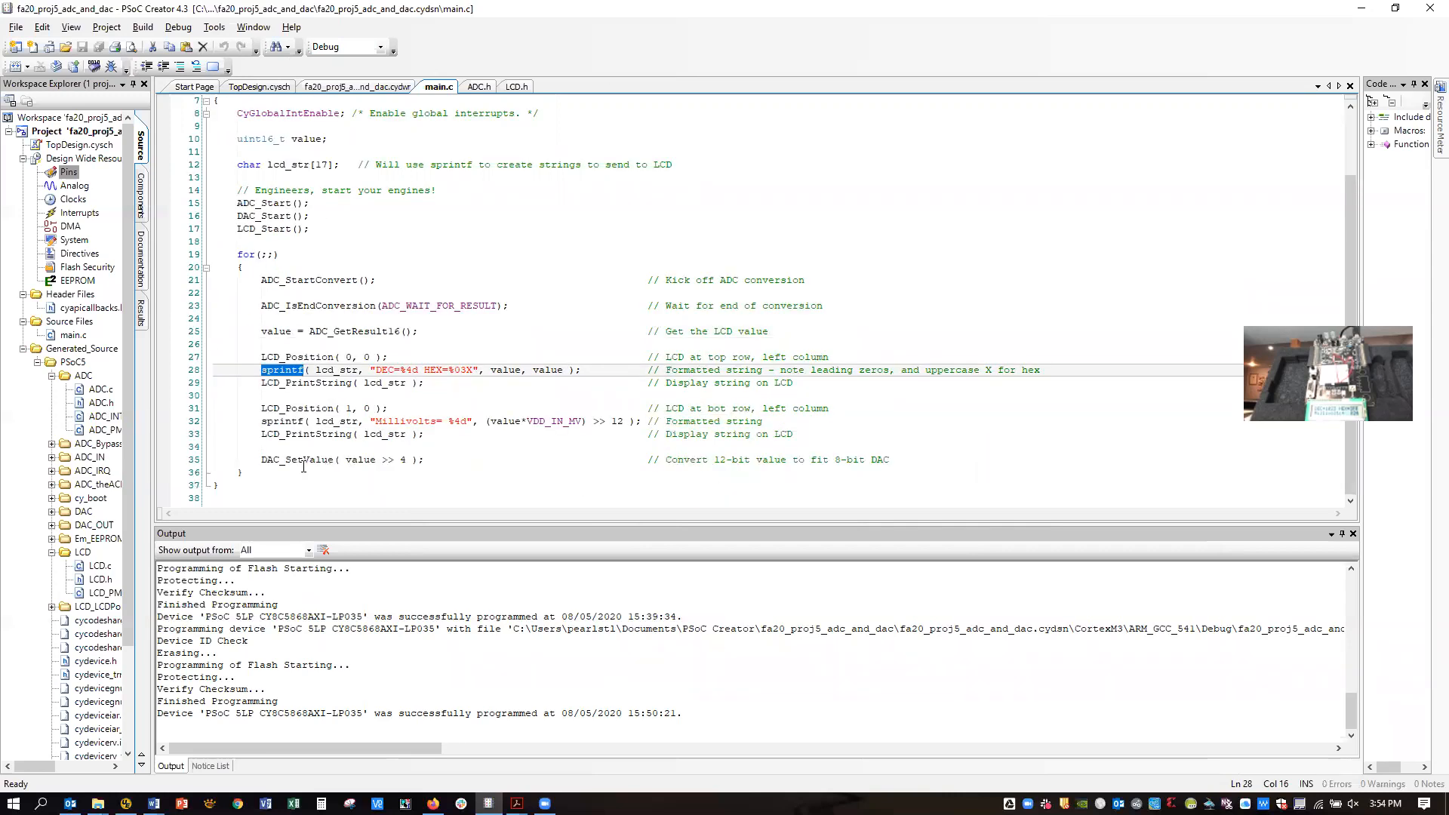